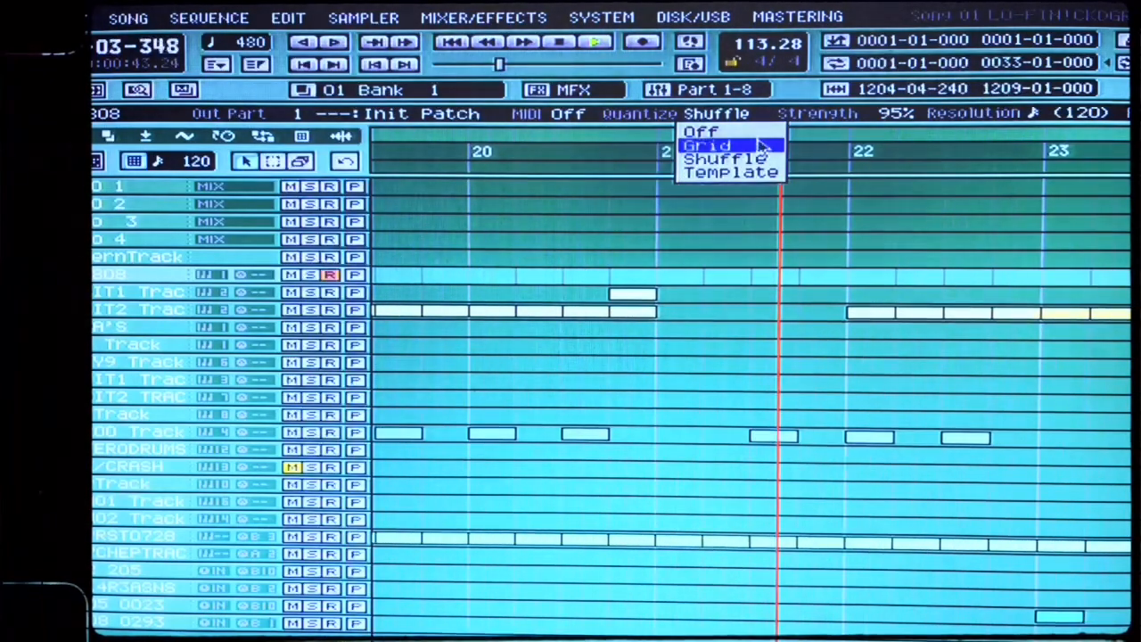
# Step: Set the quantize mode to Grid and keep the resolution at 120
pyautogui.click(708, 144)
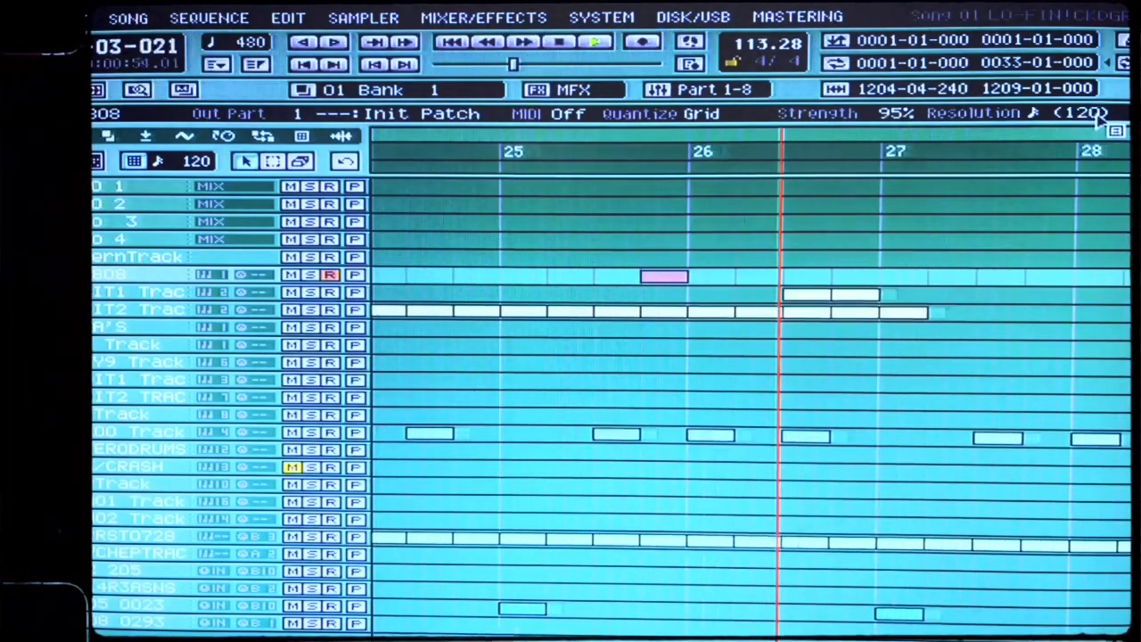
pyautogui.click(1079, 113)
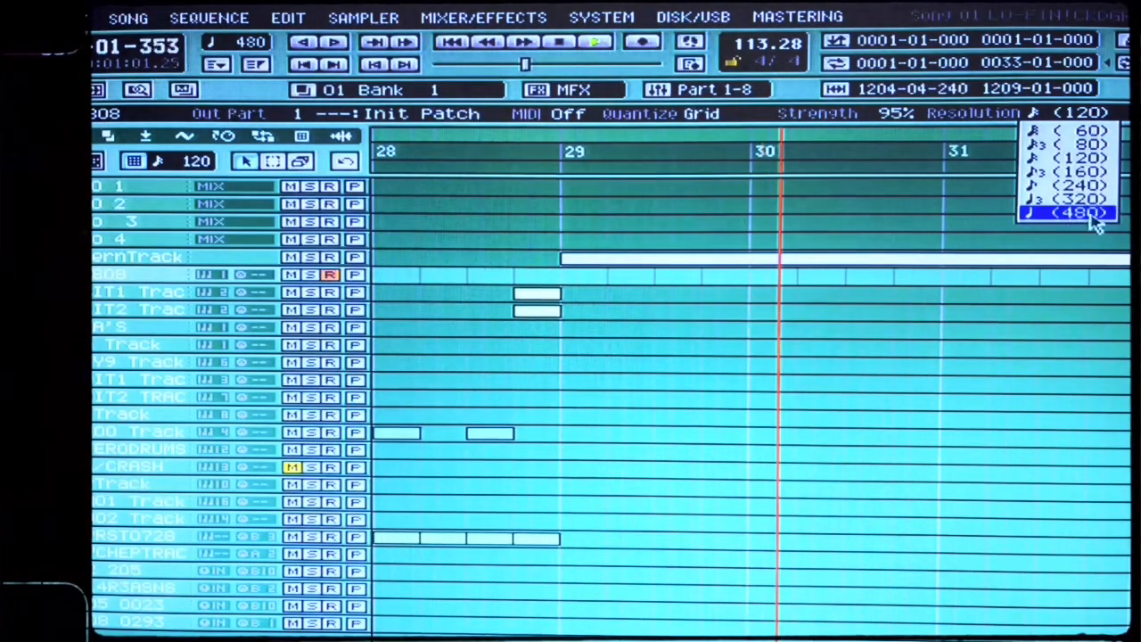
pyautogui.click(1067, 170)
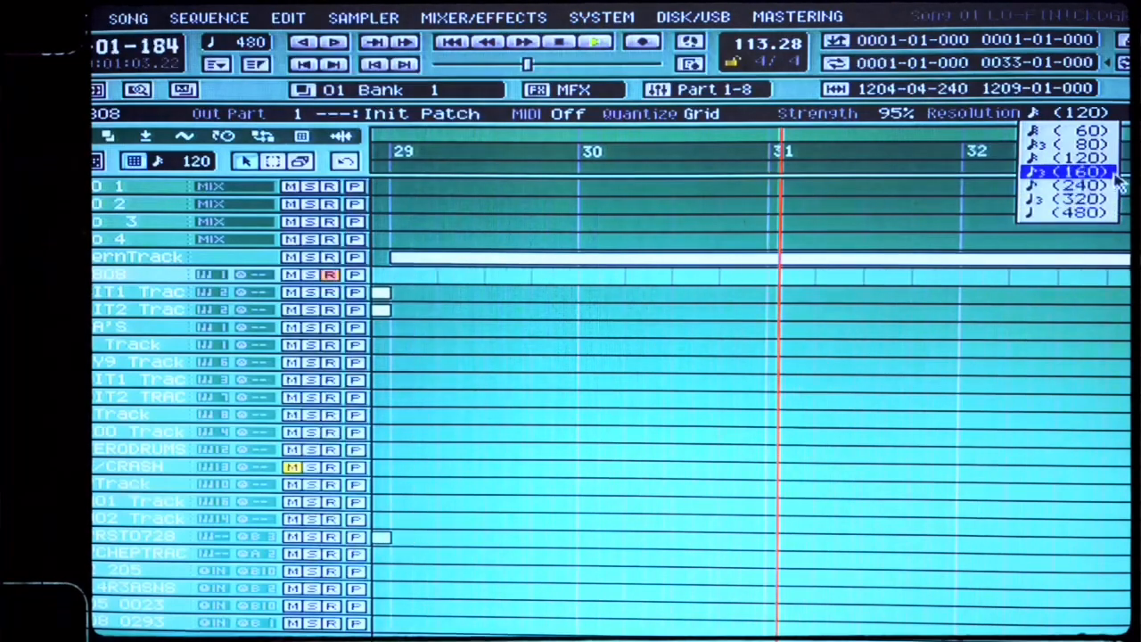
pyautogui.click(1070, 158)
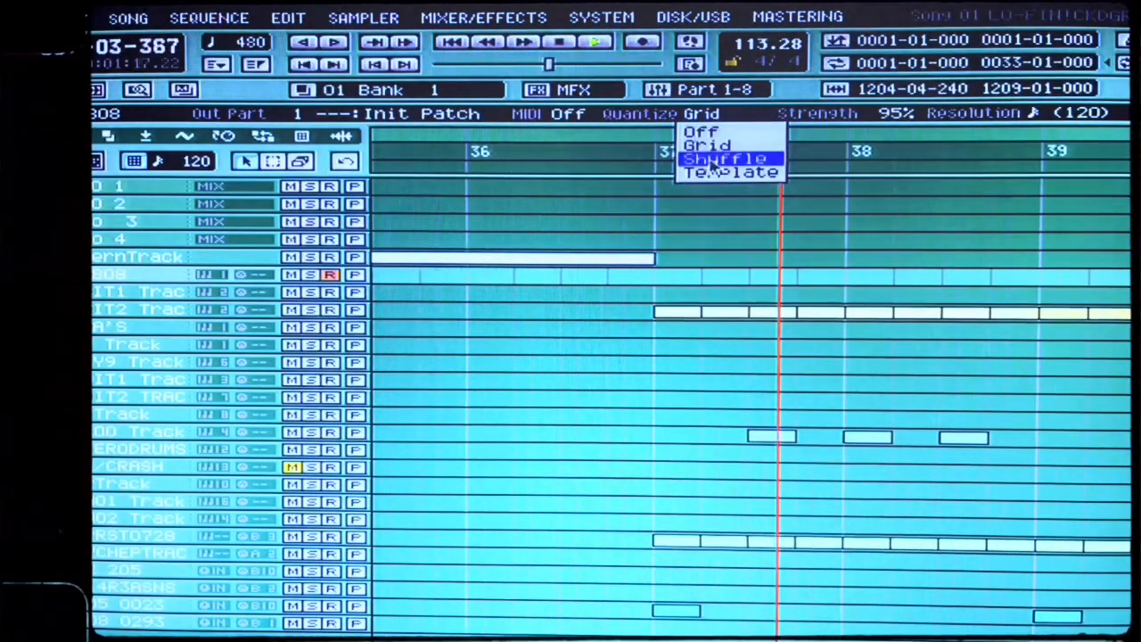
# Step: Switch quantize to Shuffle, check its resolution, then change the mode to Template
pyautogui.click(726, 158)
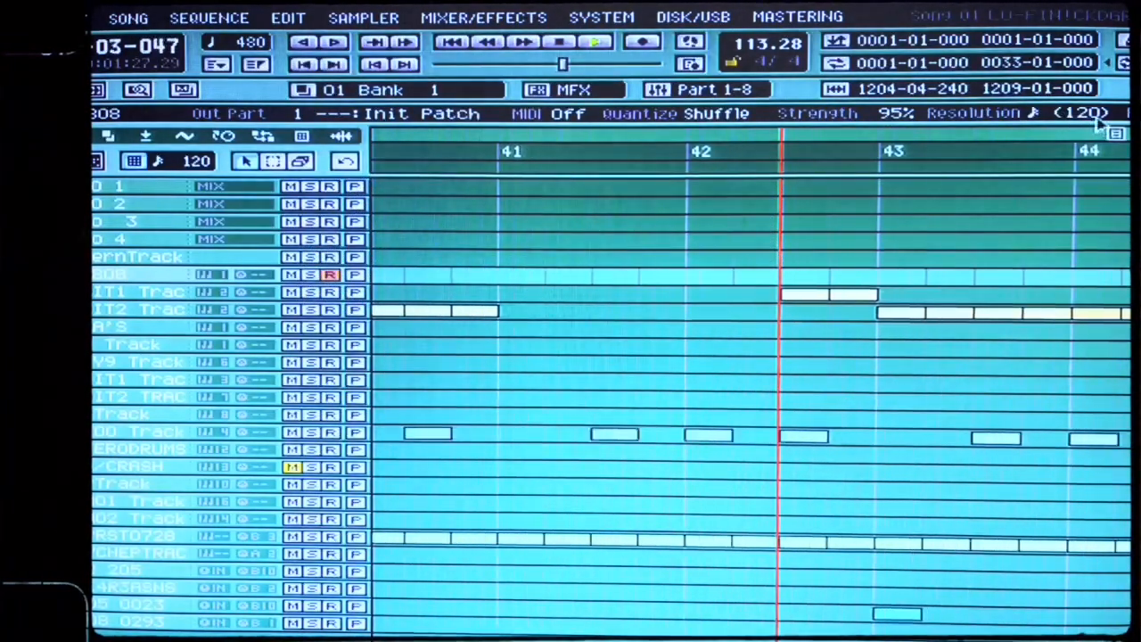
pyautogui.click(1079, 113)
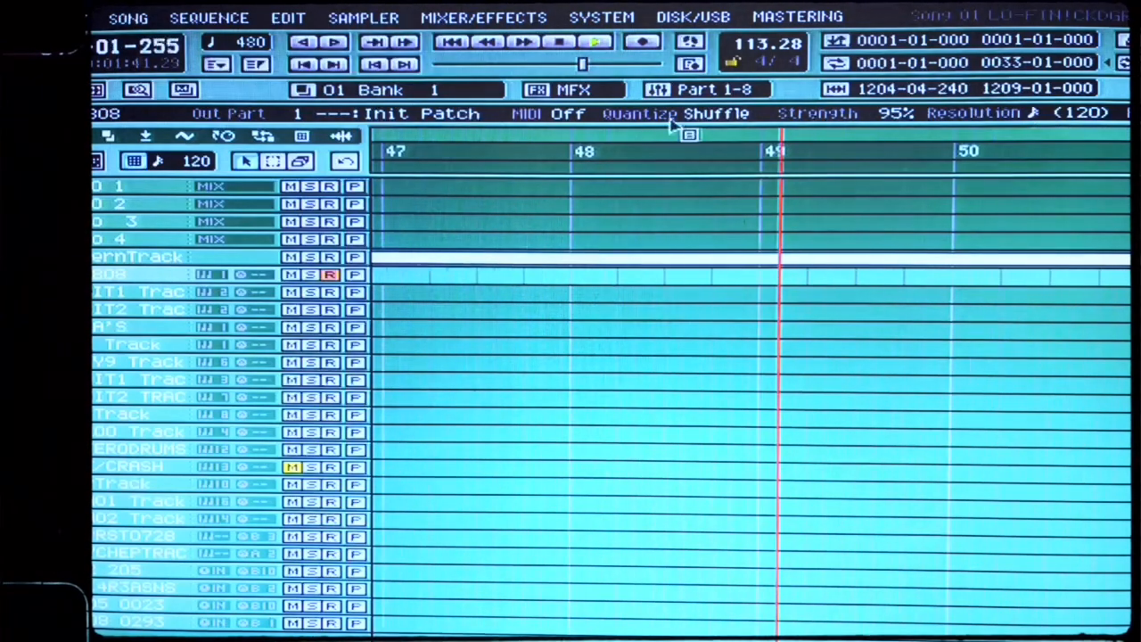
pyautogui.click(716, 113)
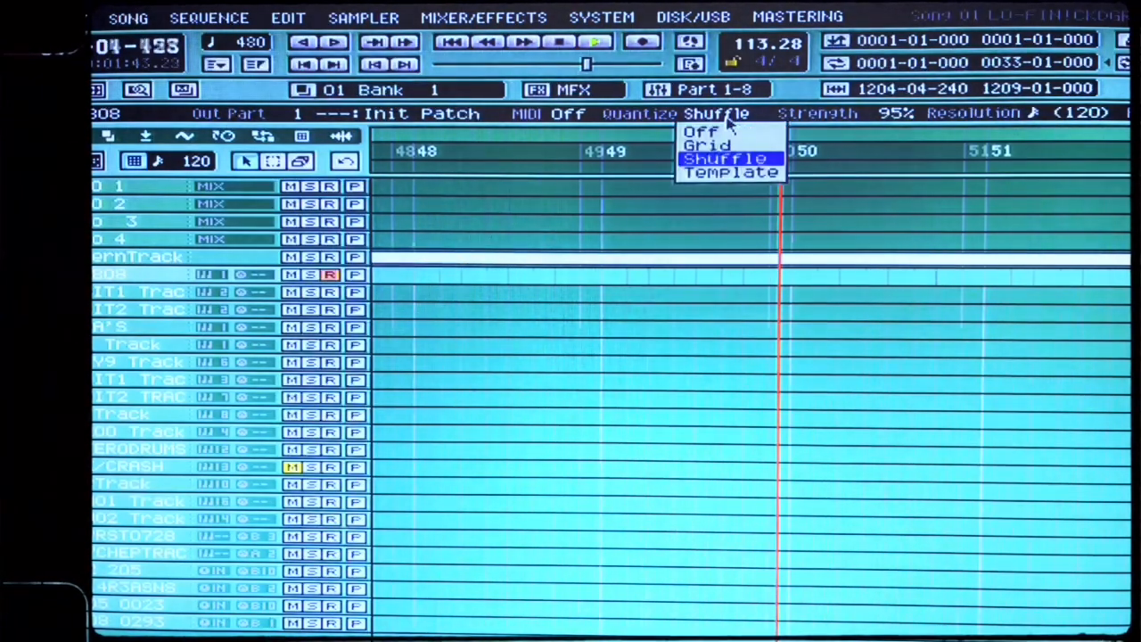
pyautogui.click(725, 157)
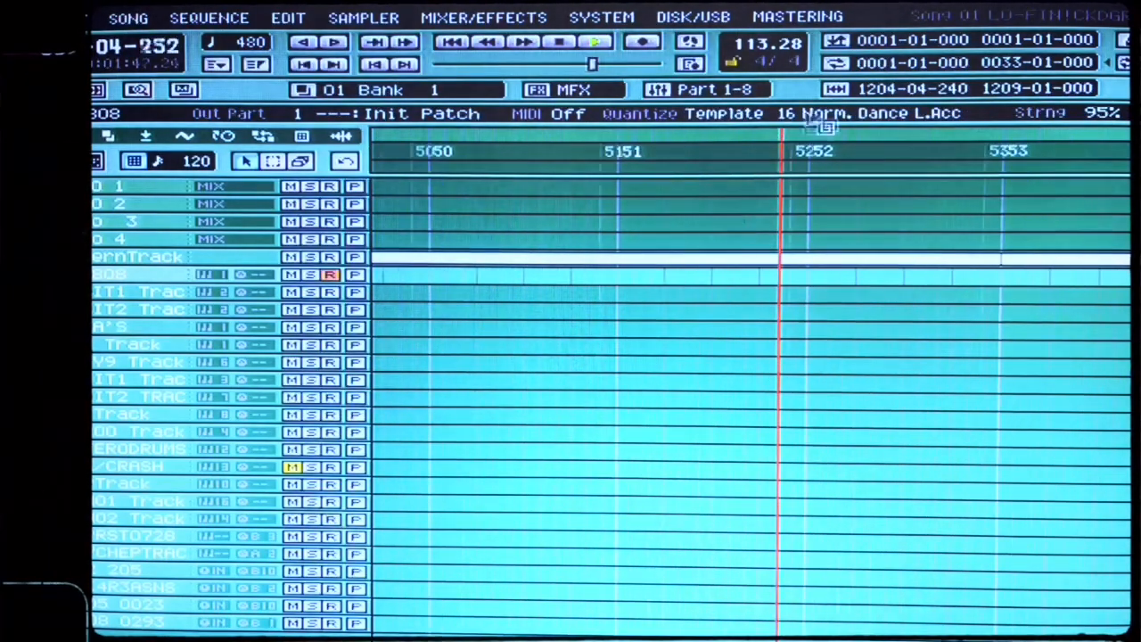
pyautogui.click(874, 113)
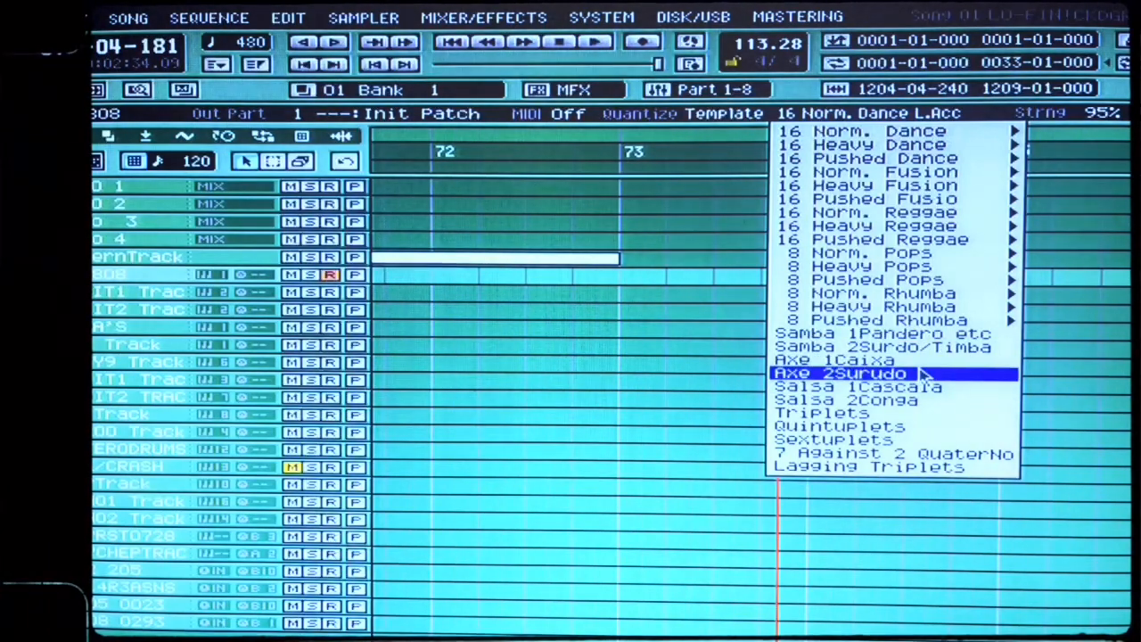
pyautogui.moveTo(611, 138)
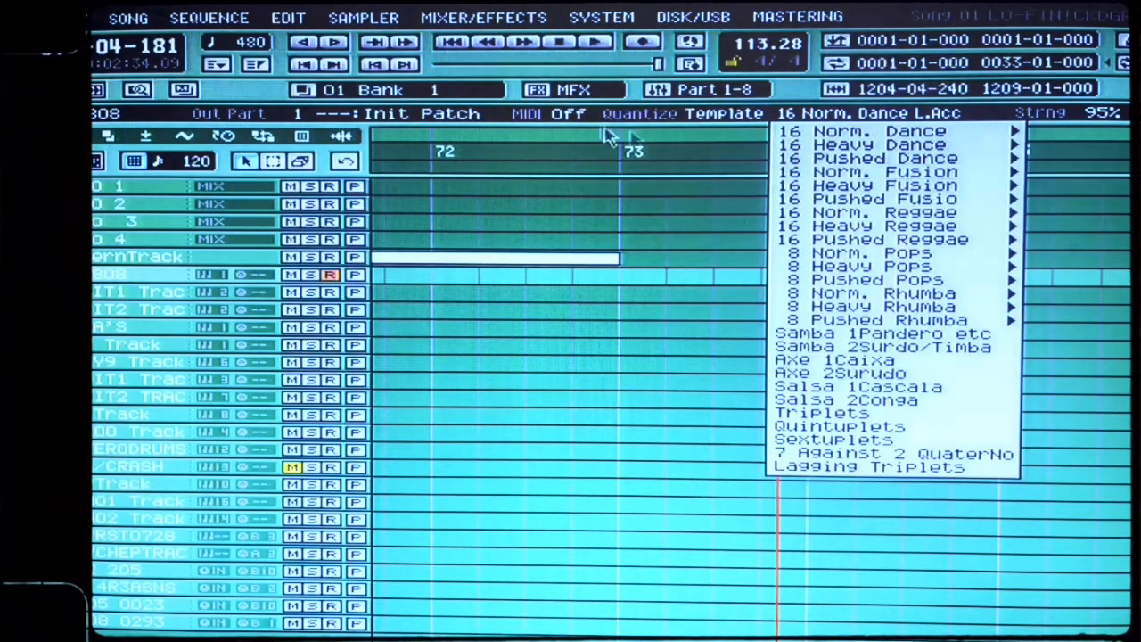
pyautogui.click(883, 131)
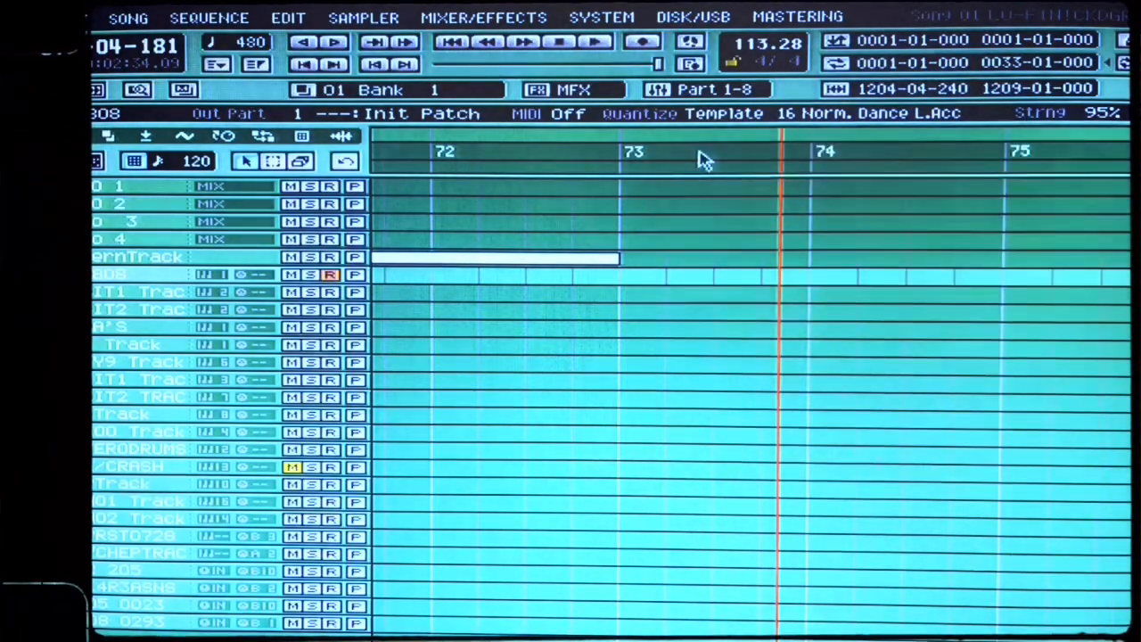
pyautogui.moveTo(736, 138)
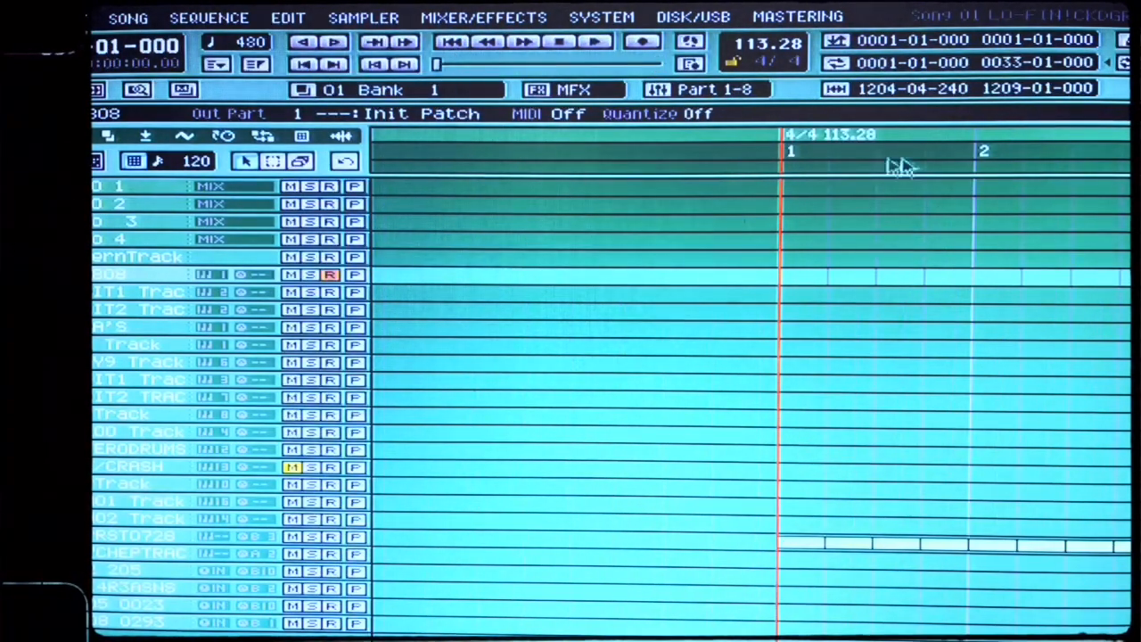
pyautogui.moveTo(967, 361)
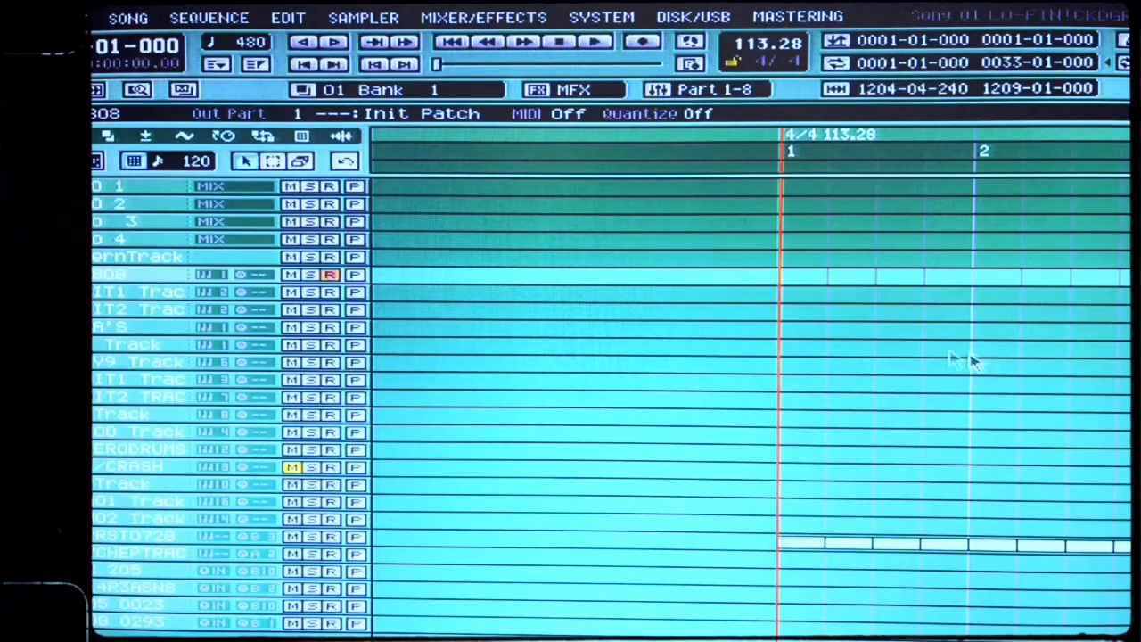
pyautogui.moveTo(766, 167)
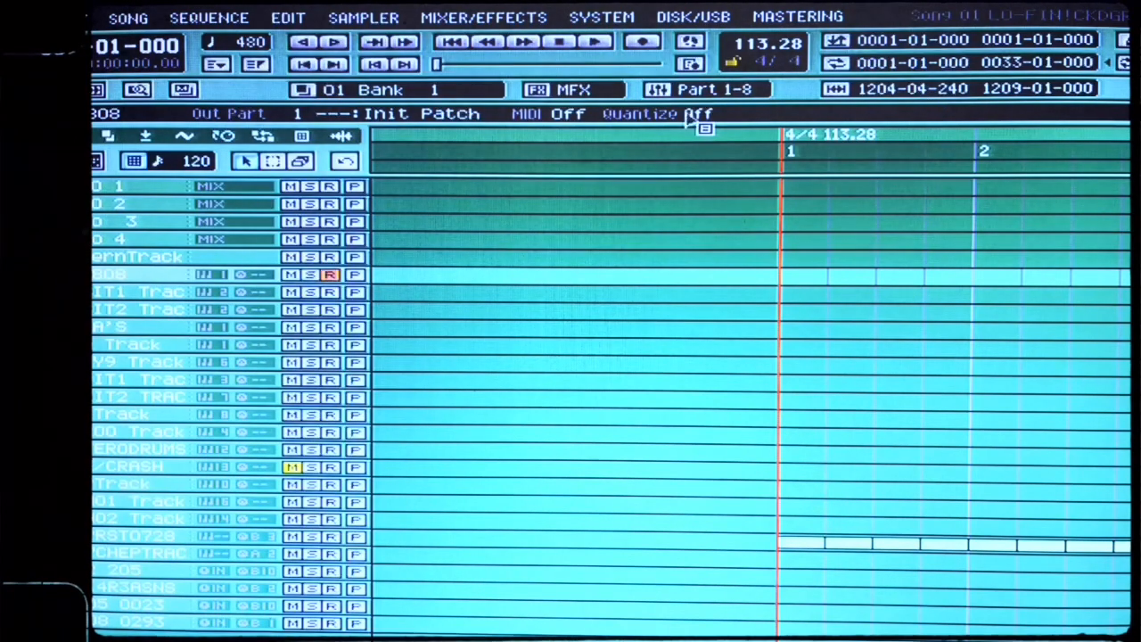
# Step: Try Grid quantize at 120 resolution, then reopen the quantize mode list
pyautogui.click(695, 114)
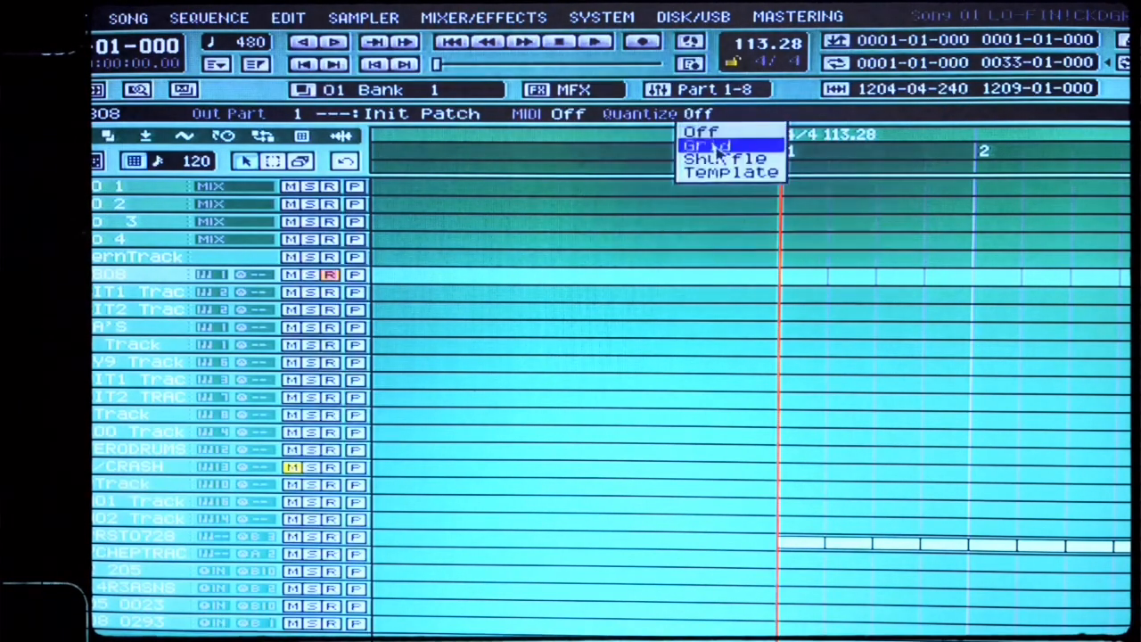
pyautogui.click(707, 145)
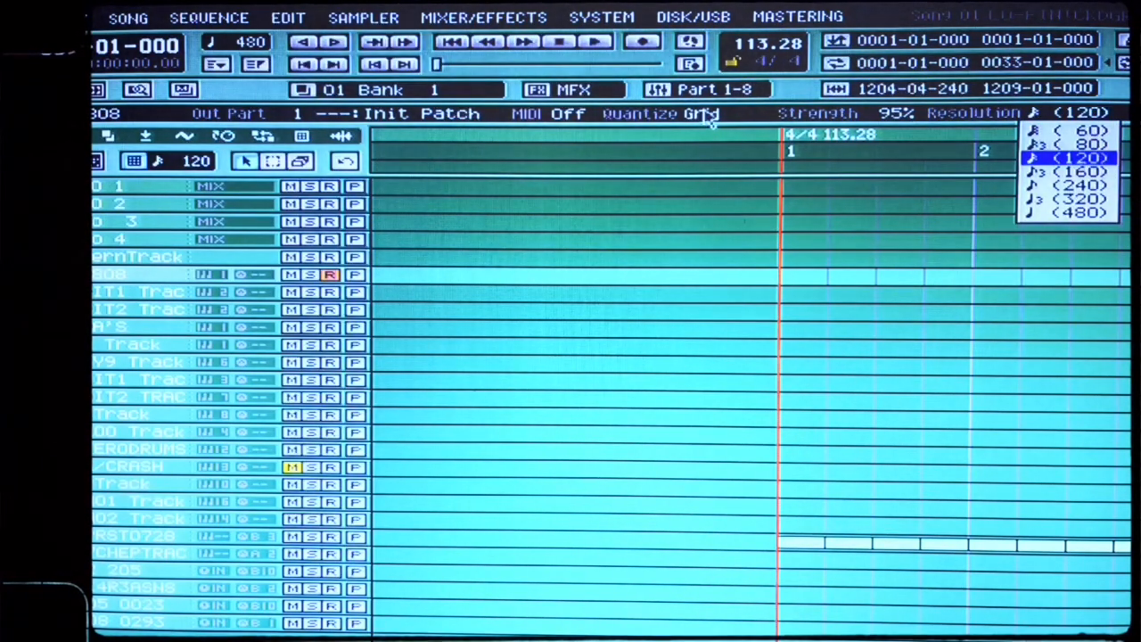
pyautogui.click(700, 113)
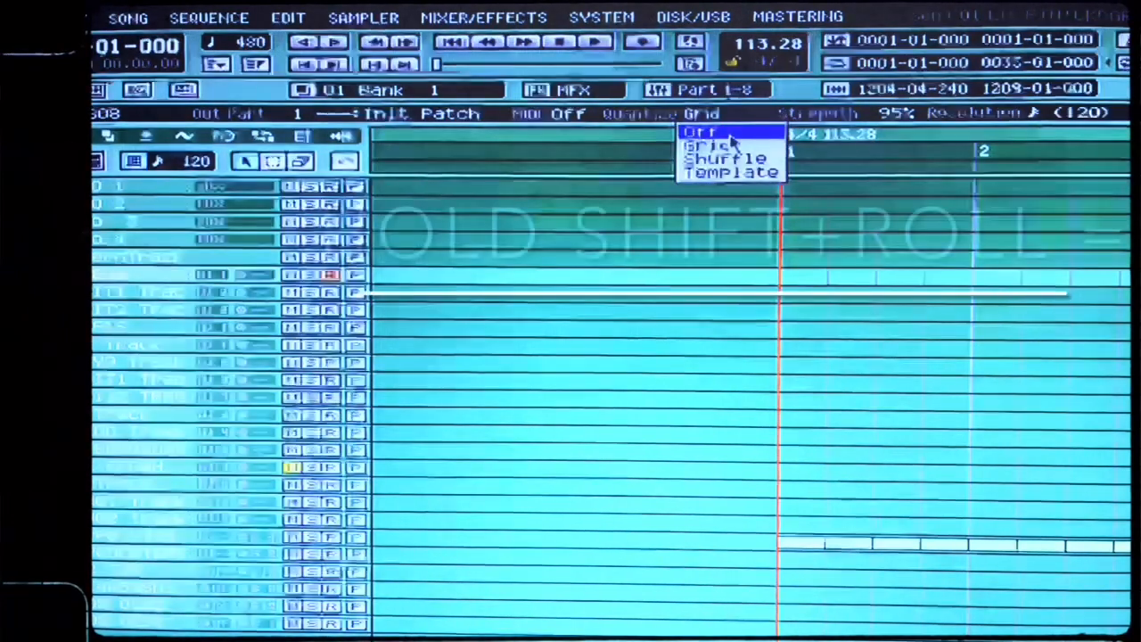
# Step: Turn quantize Off with the song at its start
pyautogui.click(704, 131)
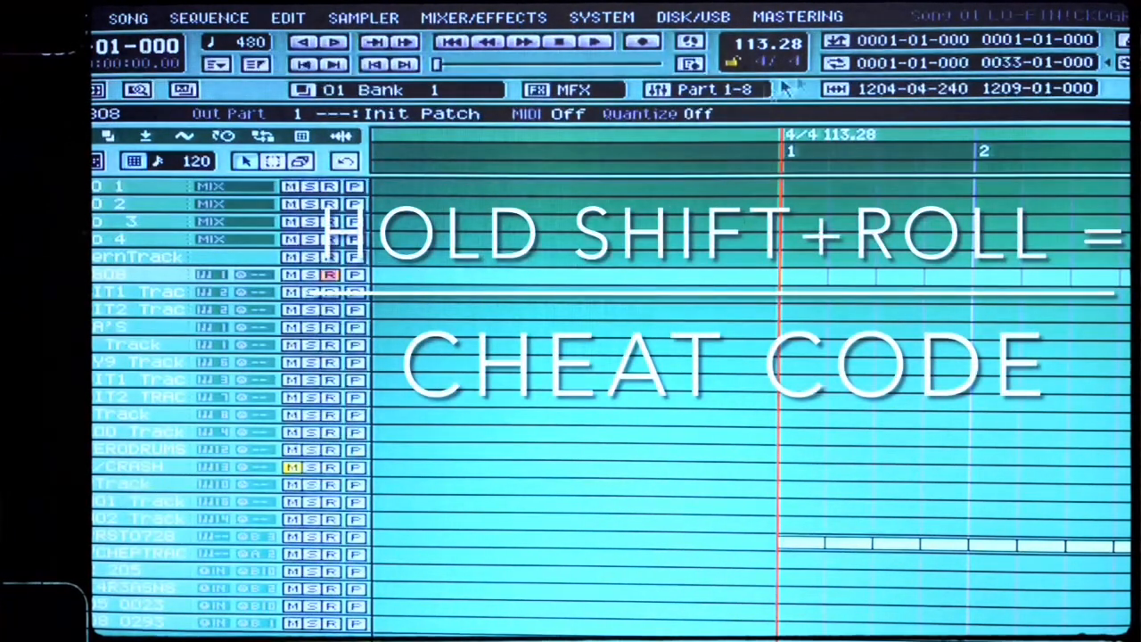
pyautogui.moveTo(722, 169)
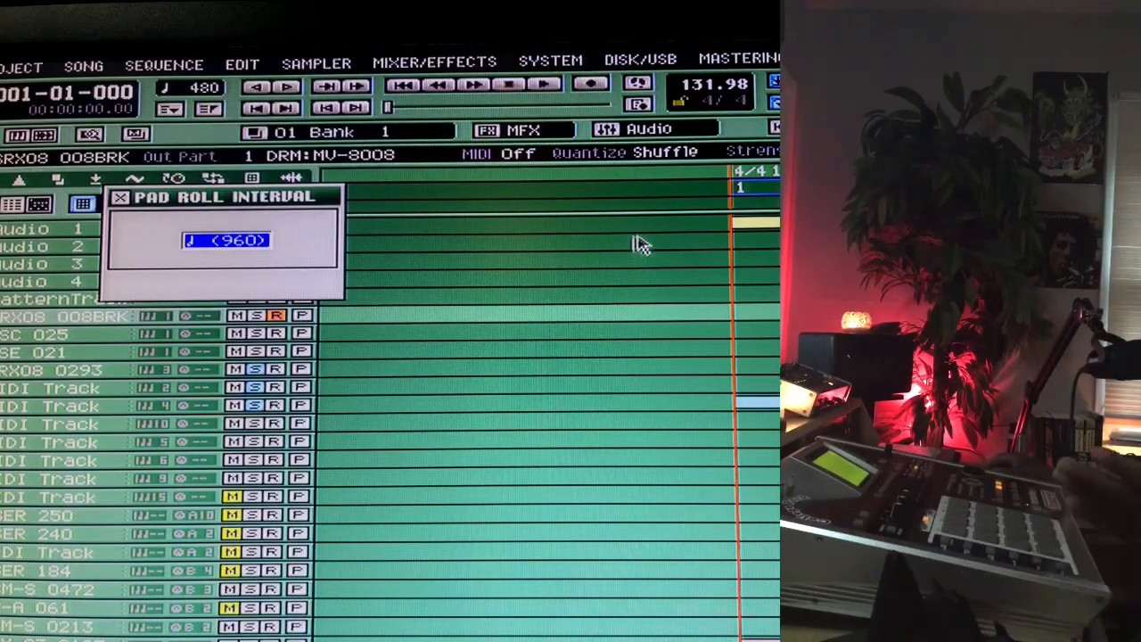
pyautogui.moveTo(642, 223)
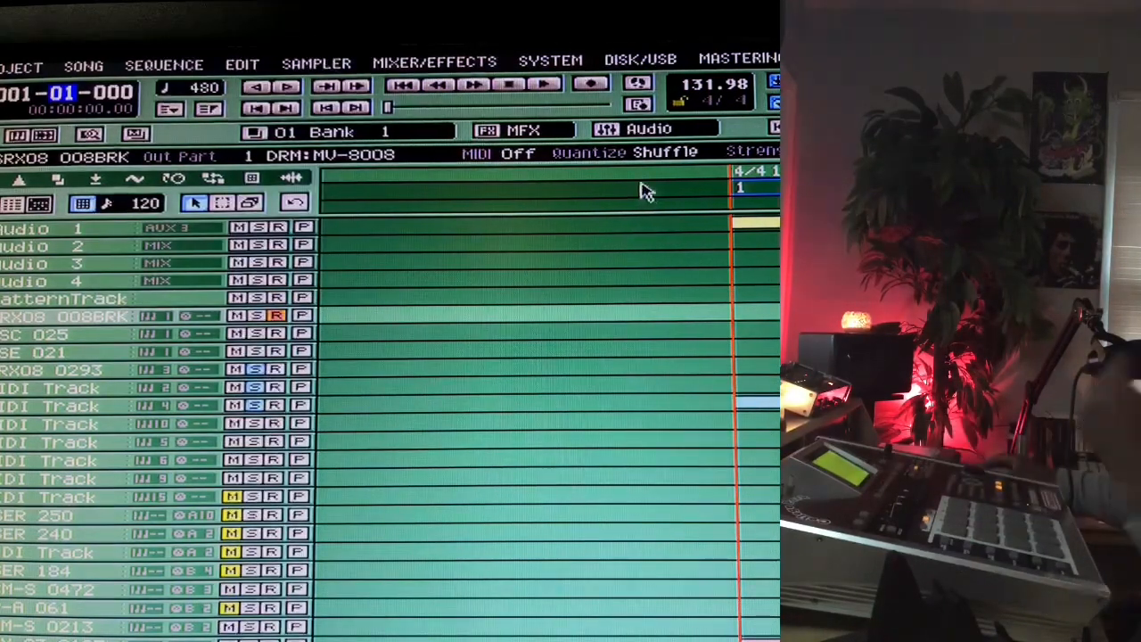
pyautogui.moveTo(624, 272)
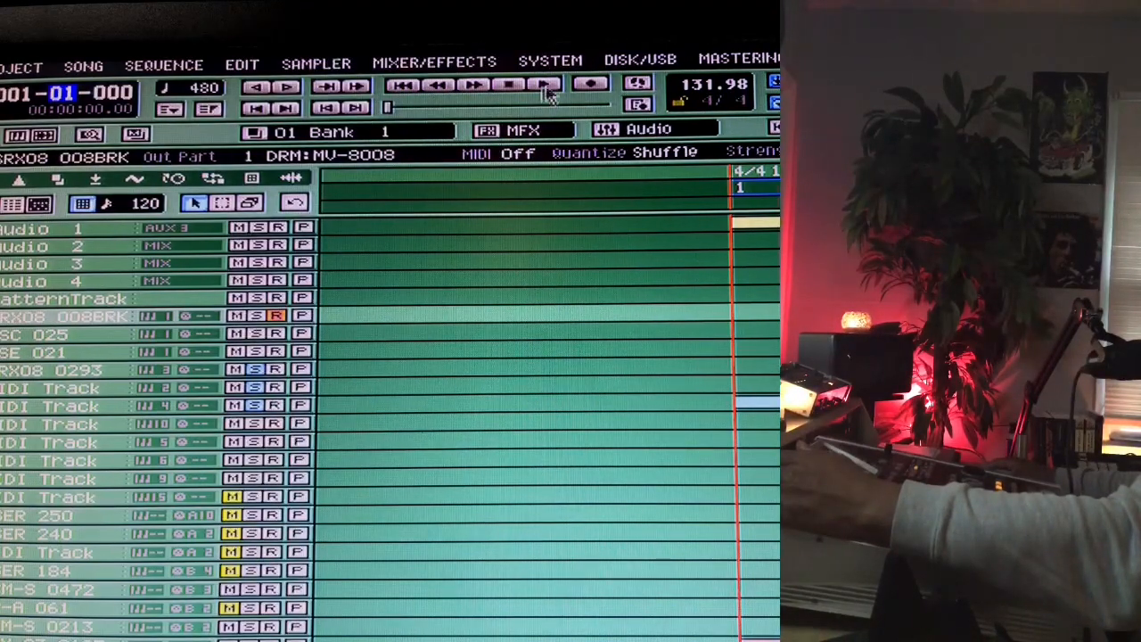
# Step: Start playback of the tempo 131.98 song from the beginning
pyautogui.click(546, 86)
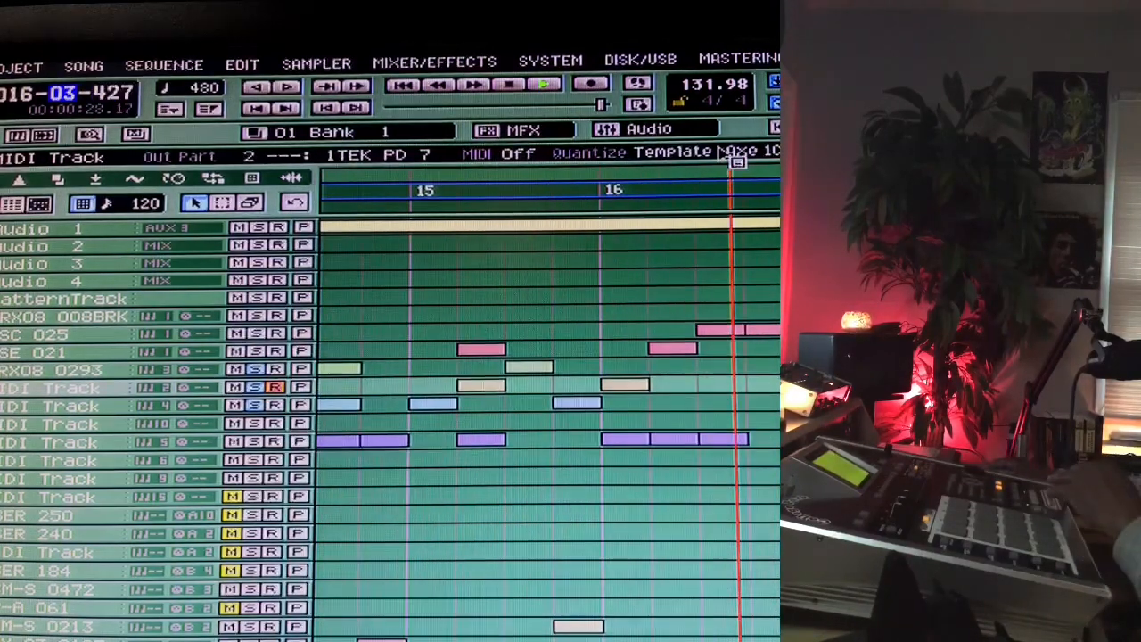
# Step: Choose an Axe template in the Quantize template field while the song plays
pyautogui.click(673, 151)
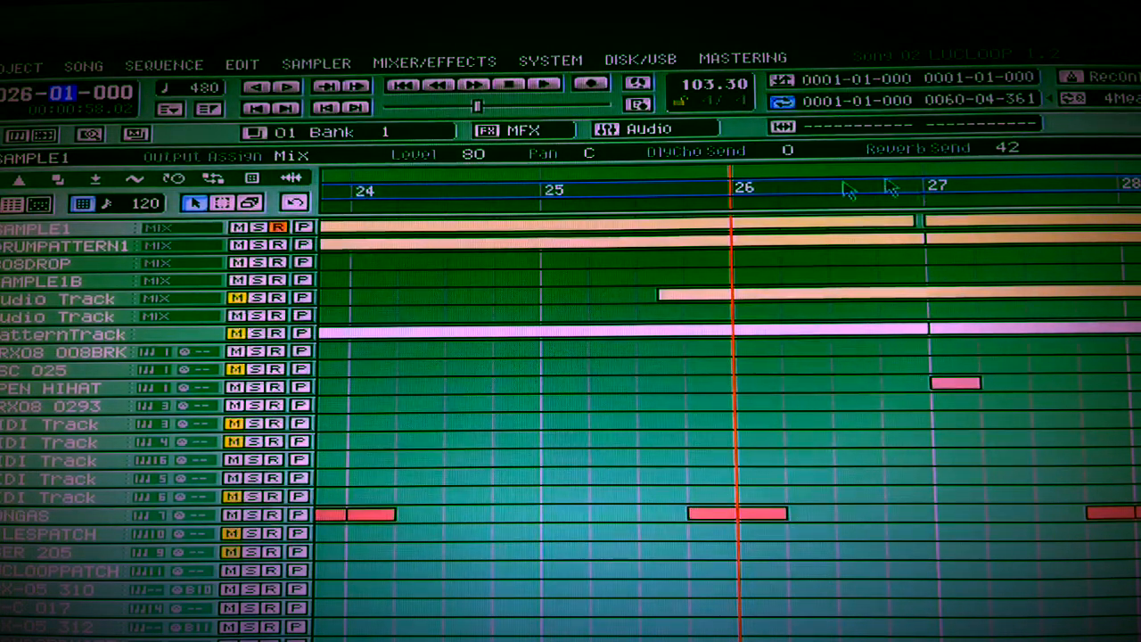
pyautogui.moveTo(818, 270)
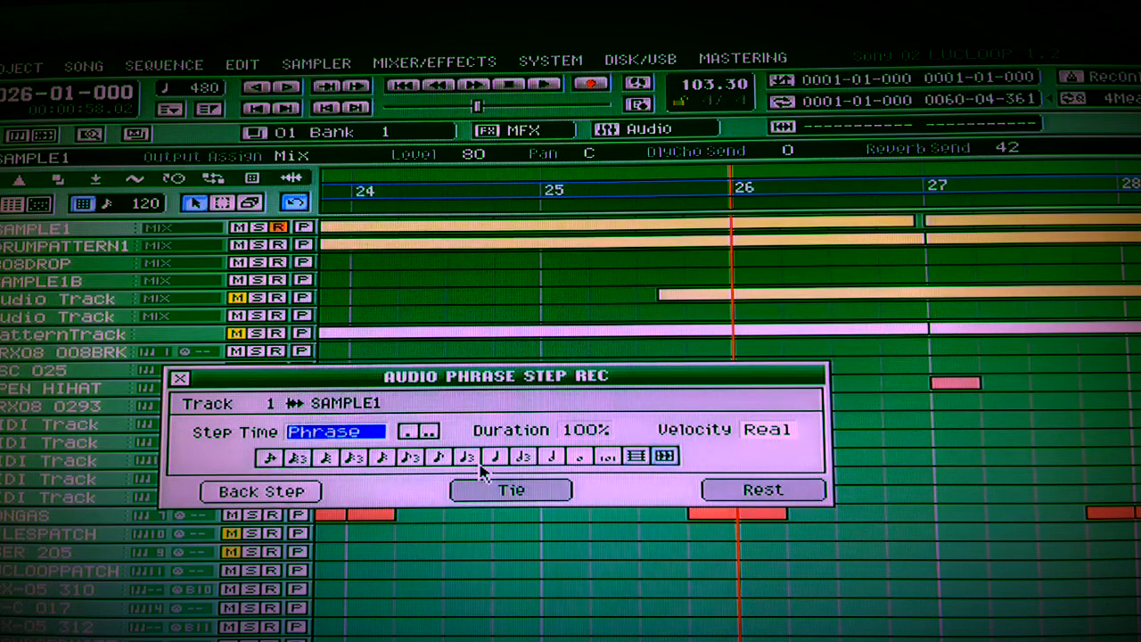
pyautogui.moveTo(383, 453)
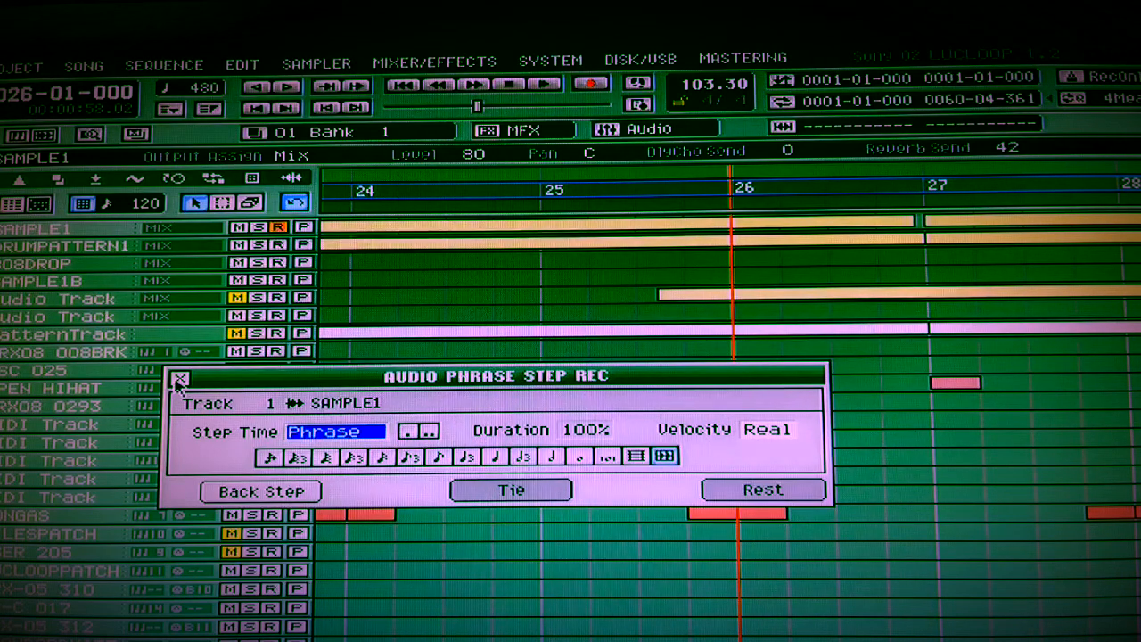
# Step: Set the audio phrase step recording target to track 3, 808DROP
pyautogui.click(178, 378)
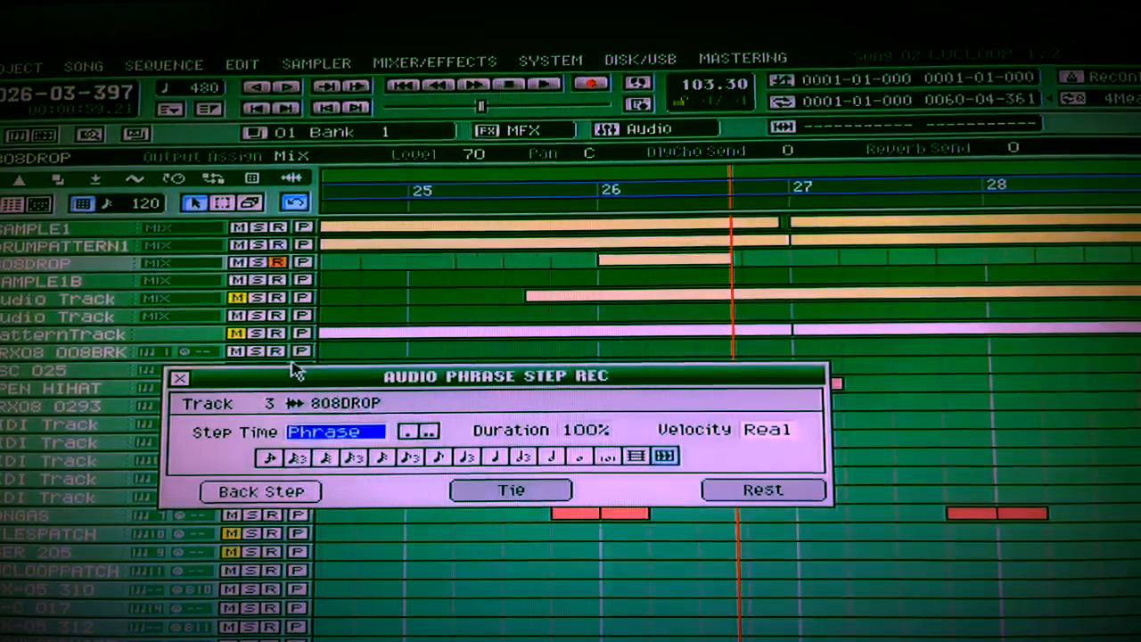
pyautogui.moveTo(771, 237)
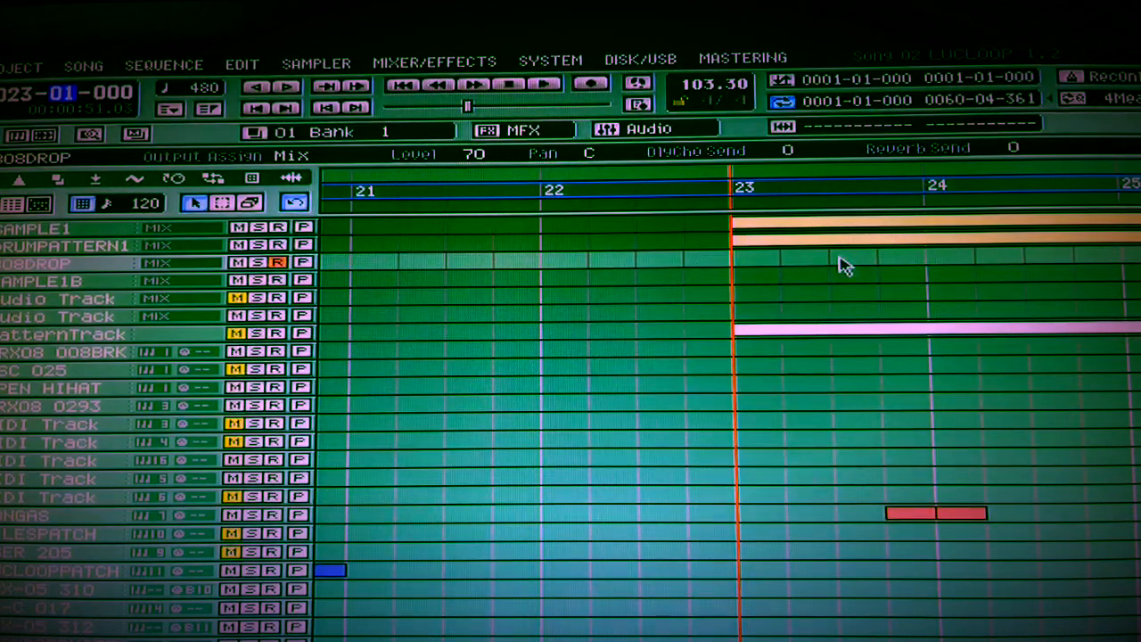
pyautogui.moveTo(829, 278)
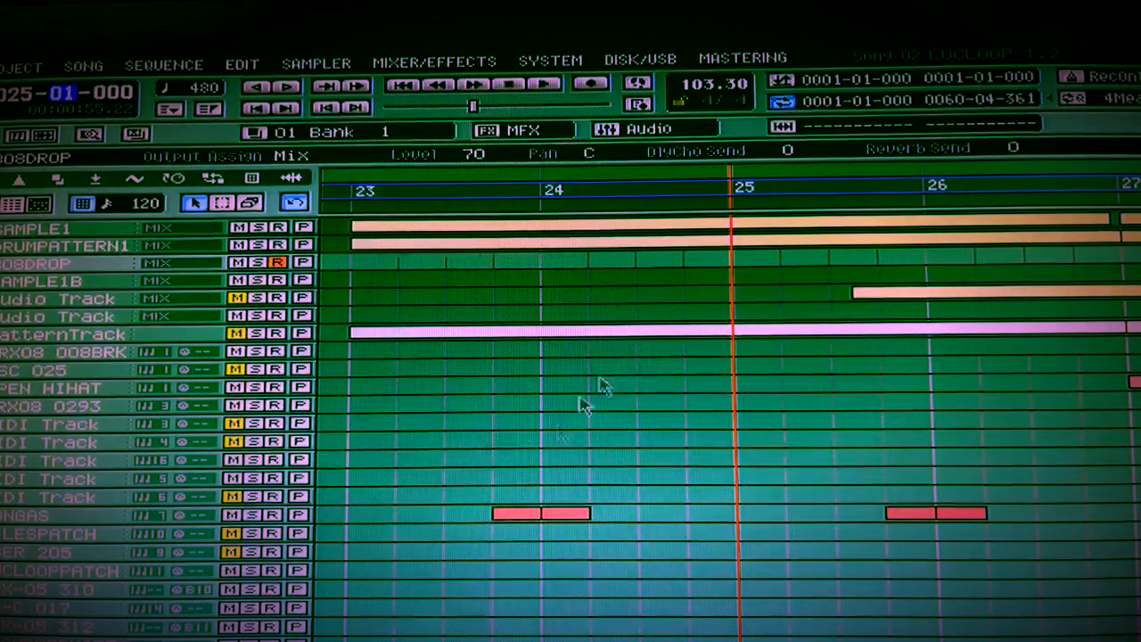
pyautogui.moveTo(463, 370)
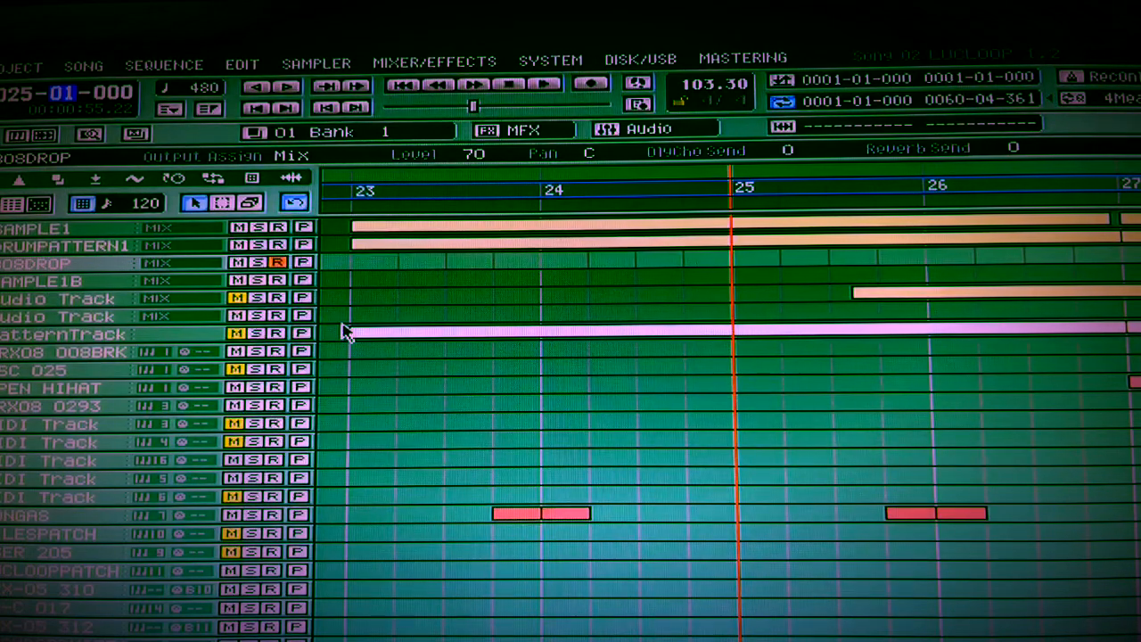
pyautogui.moveTo(446, 312)
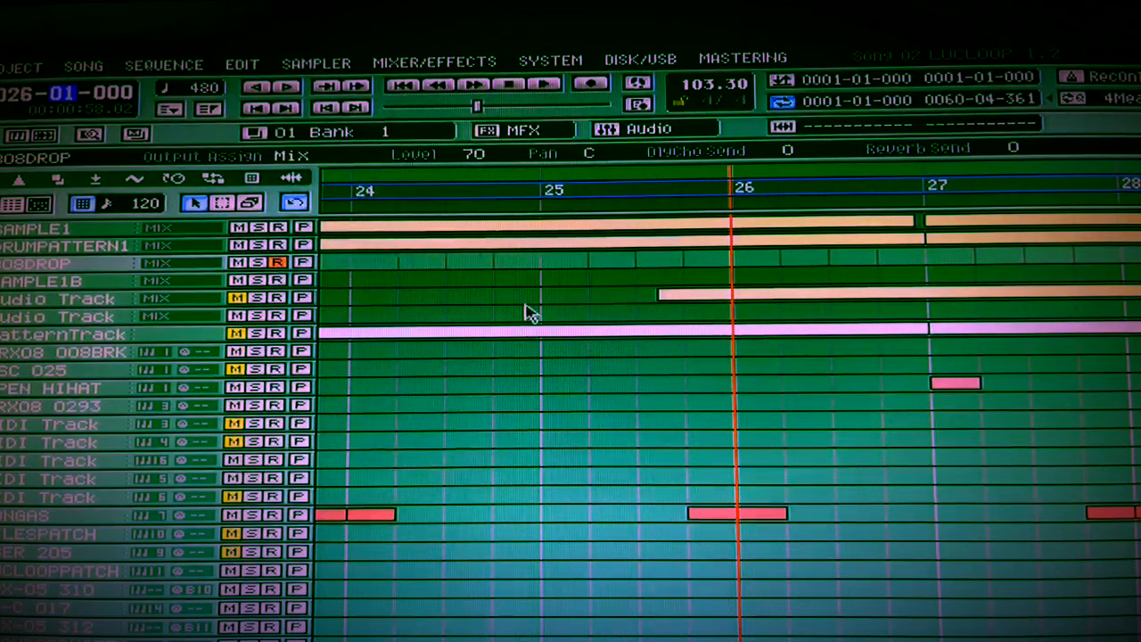
pyautogui.moveTo(624, 512)
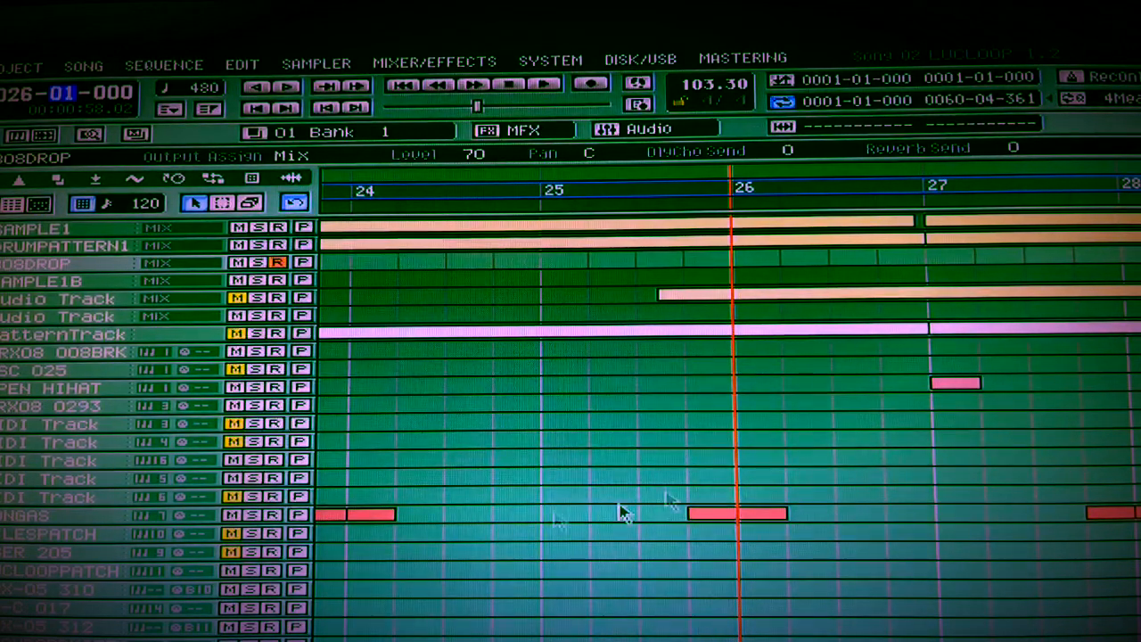
pyautogui.moveTo(607, 602)
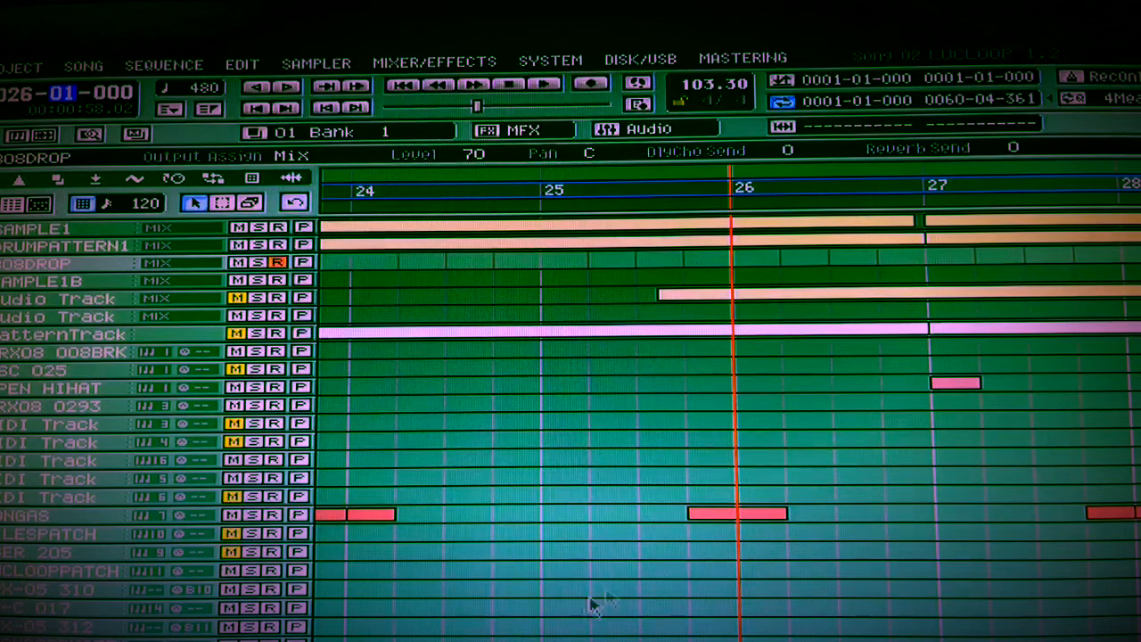
pyautogui.moveTo(517, 593)
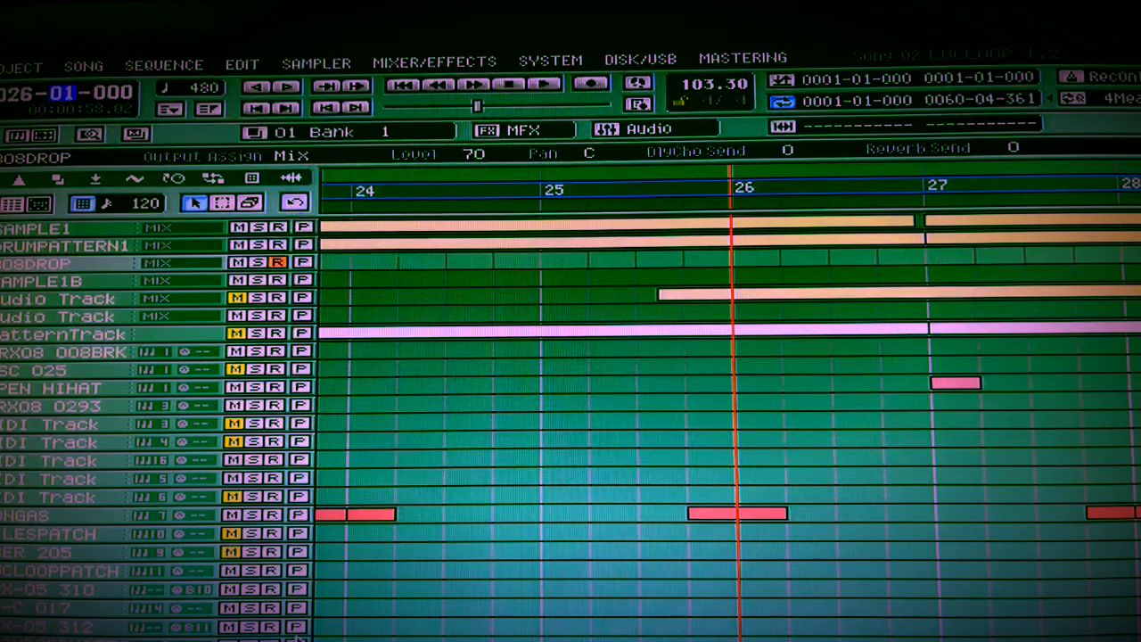
pyautogui.click(58, 299)
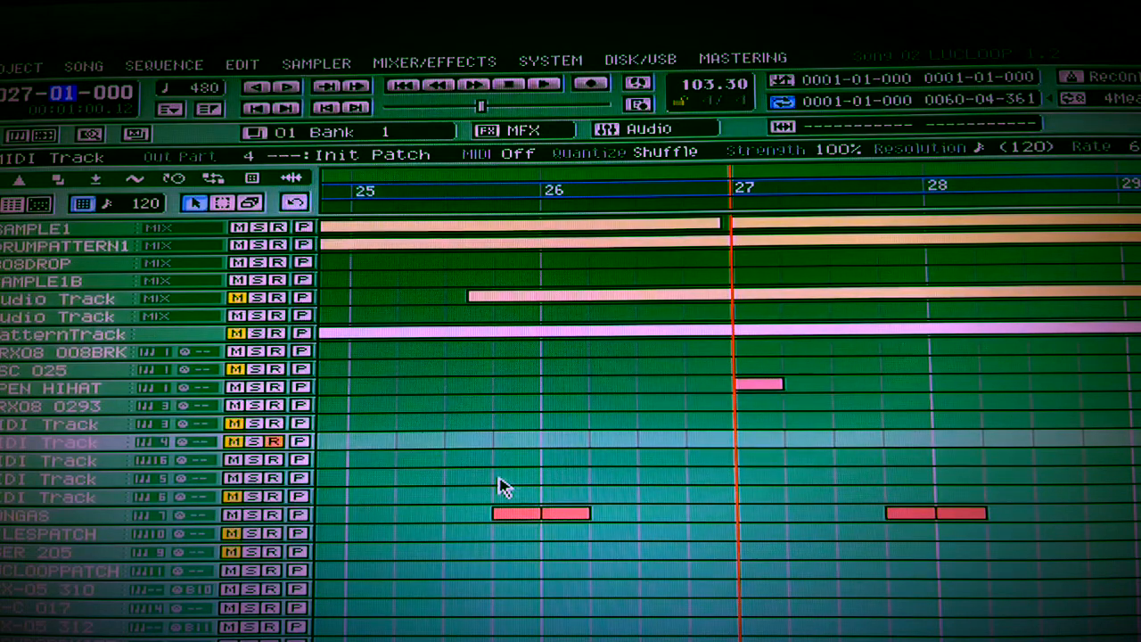
pyautogui.moveTo(503, 504)
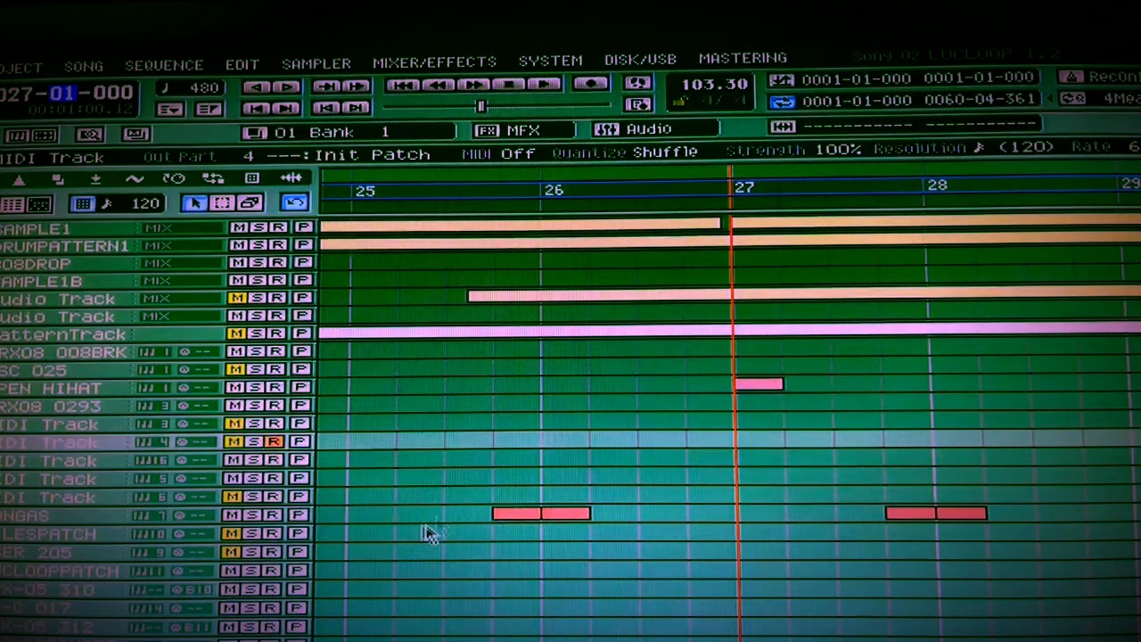
pyautogui.moveTo(691, 214)
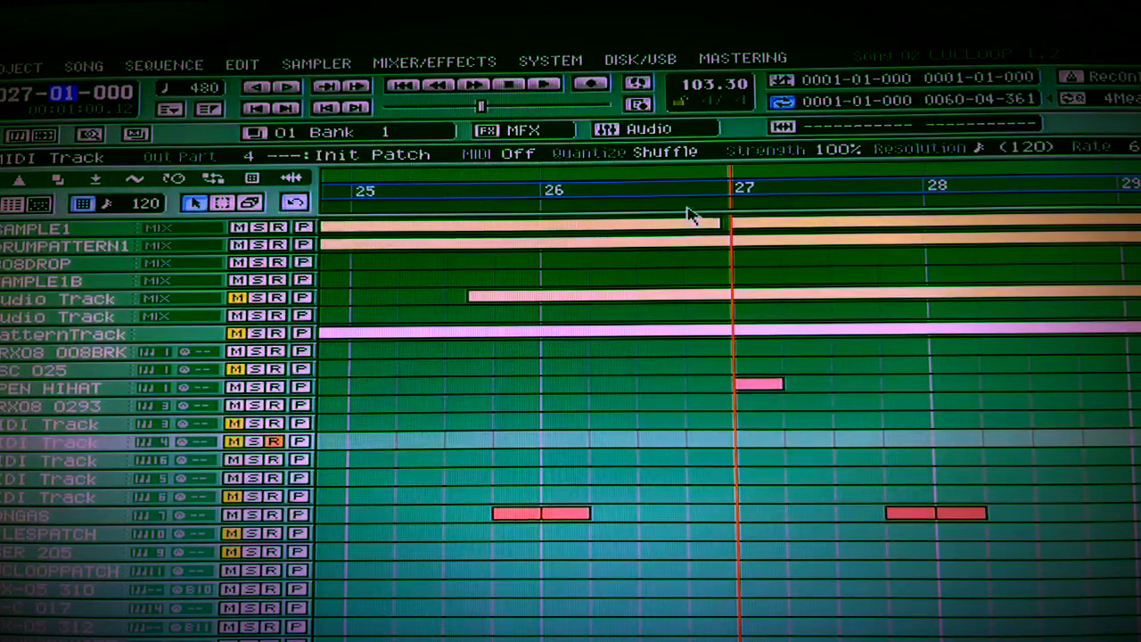
pyautogui.moveTo(736, 228)
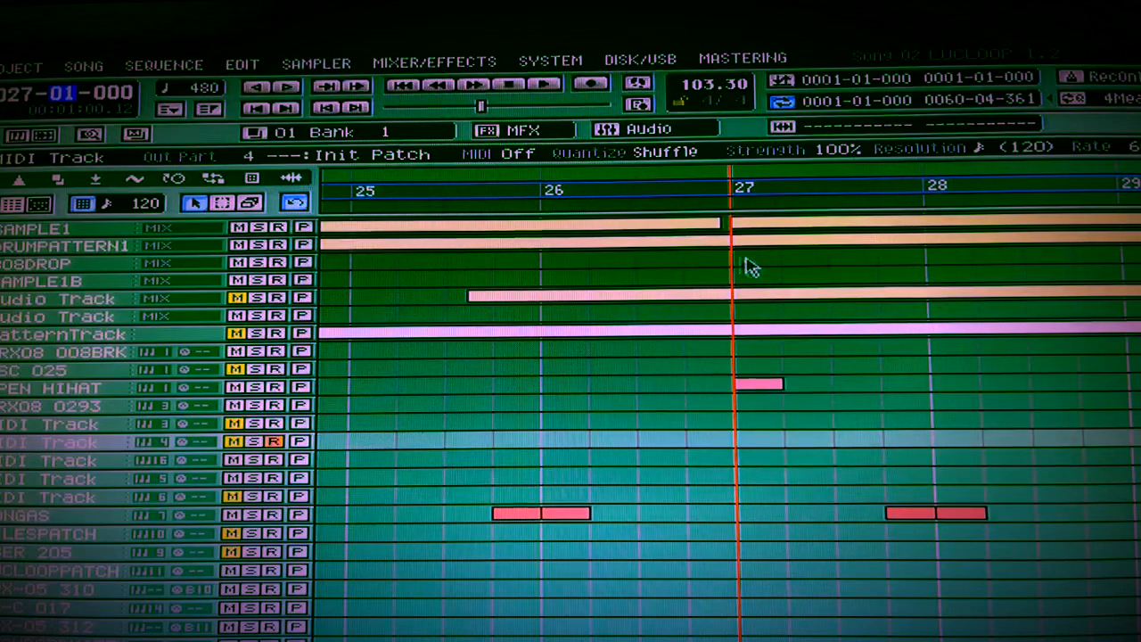
pyautogui.moveTo(622, 275)
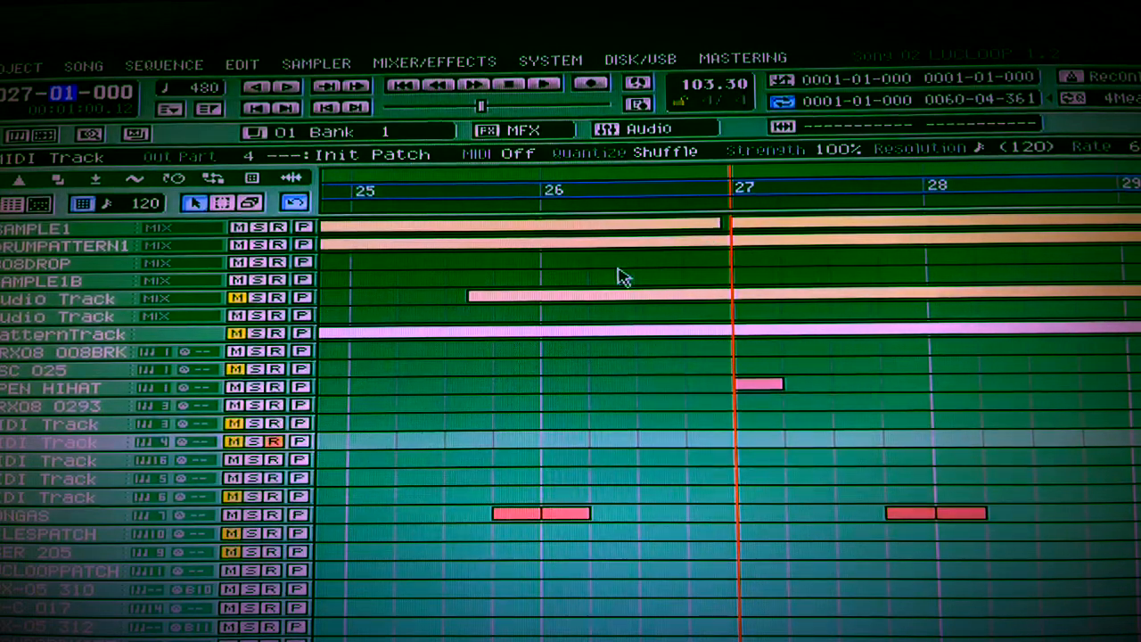
pyautogui.moveTo(673, 178)
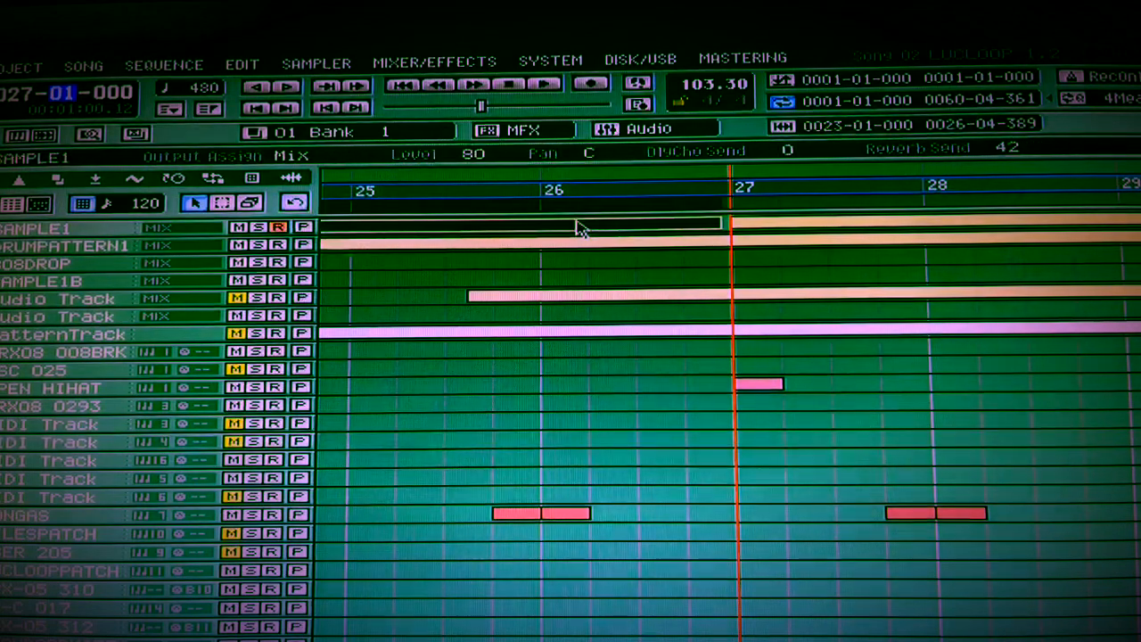
pyautogui.rightClick(580, 227)
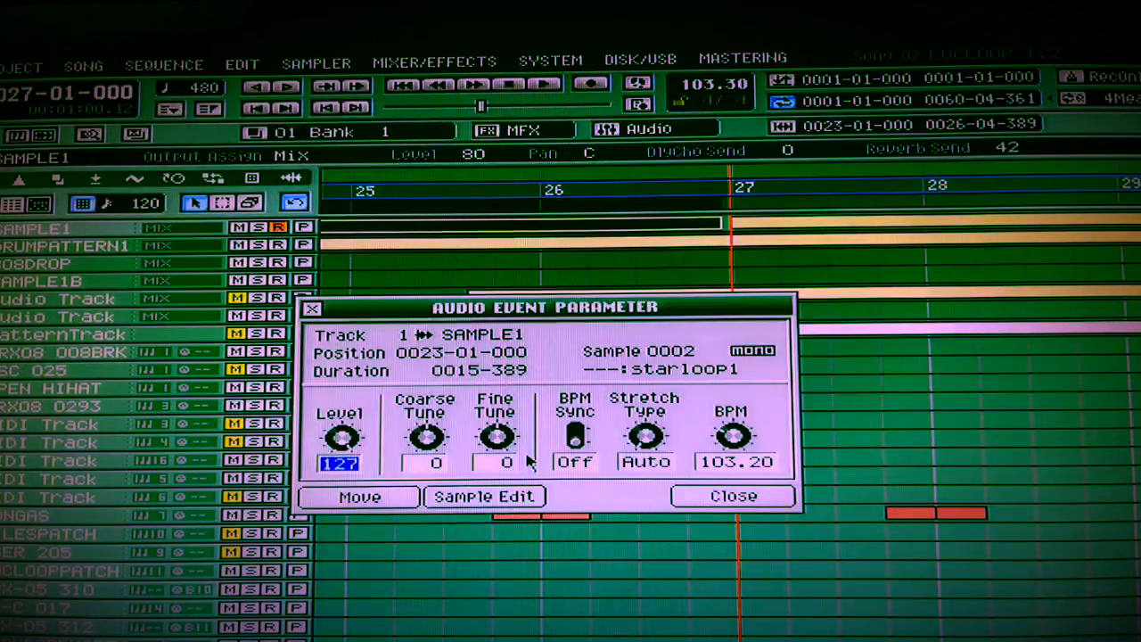
pyautogui.moveTo(722, 172)
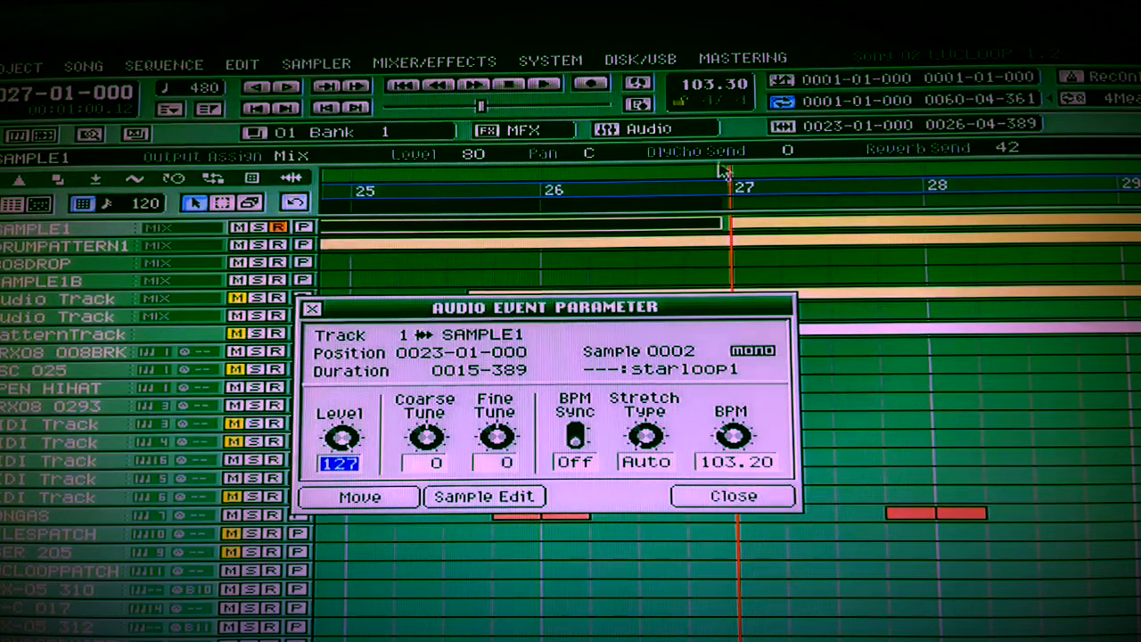
pyautogui.moveTo(668, 174)
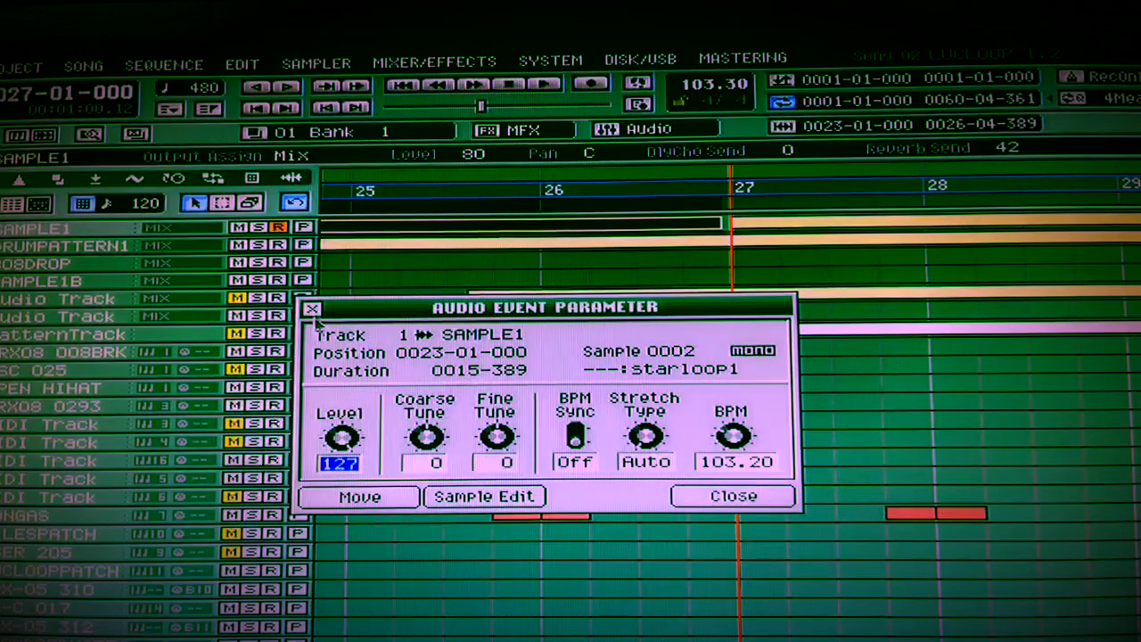
pyautogui.click(732, 496)
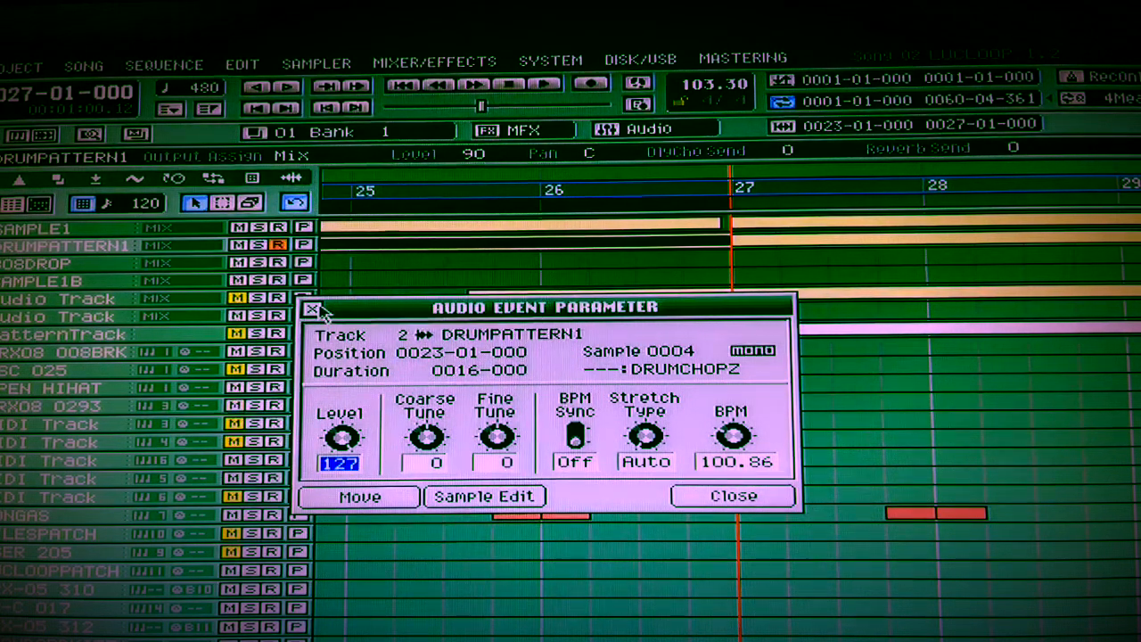
pyautogui.click(732, 496)
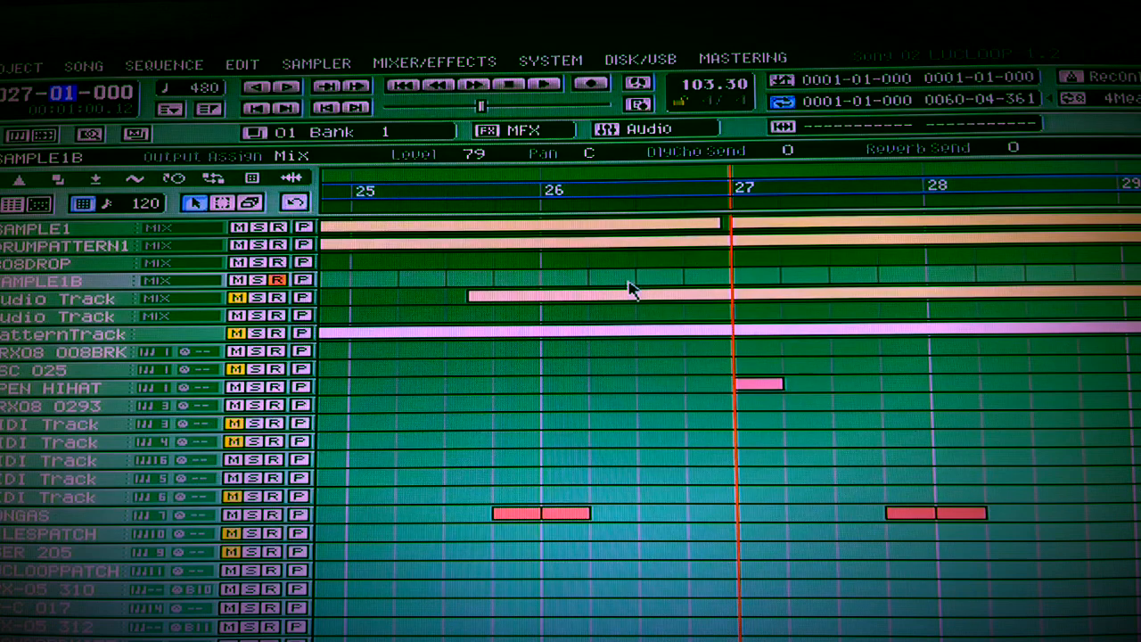
# Step: Select several tracks, ending on the SRX-05 312 MIDI track, and return to 001-01-000
pyautogui.click(63, 334)
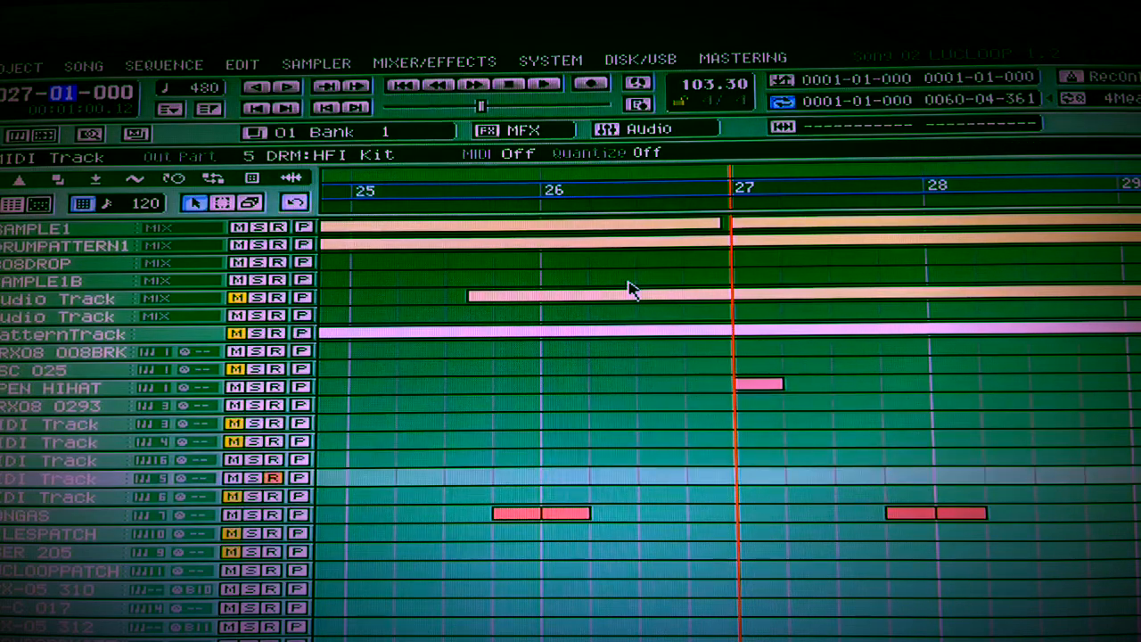
pyautogui.click(67, 551)
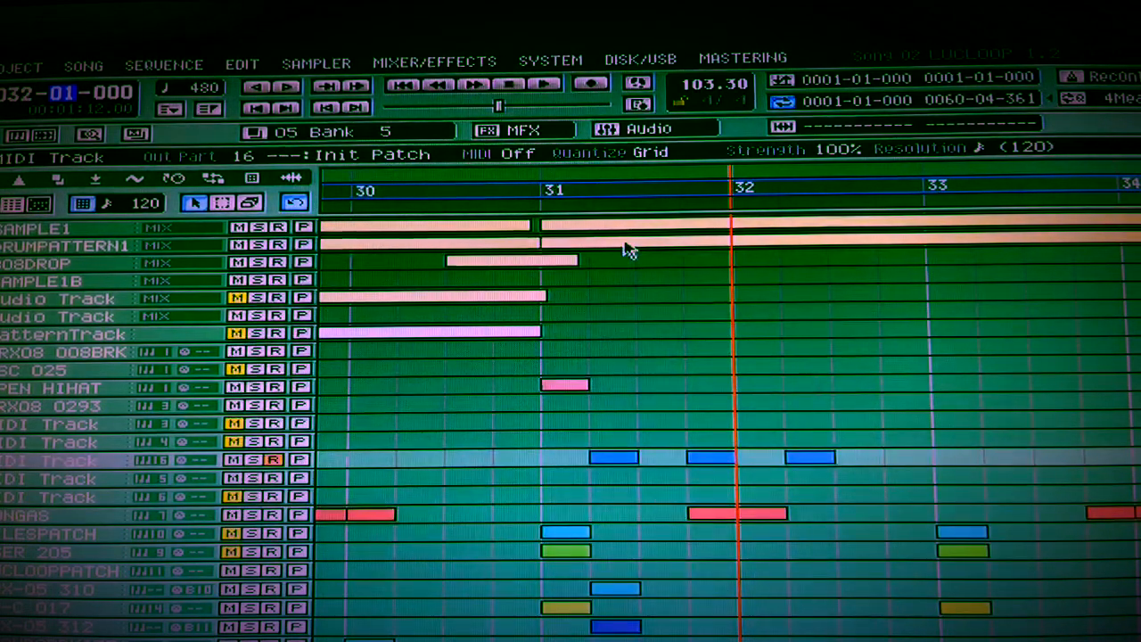
pyautogui.click(54, 533)
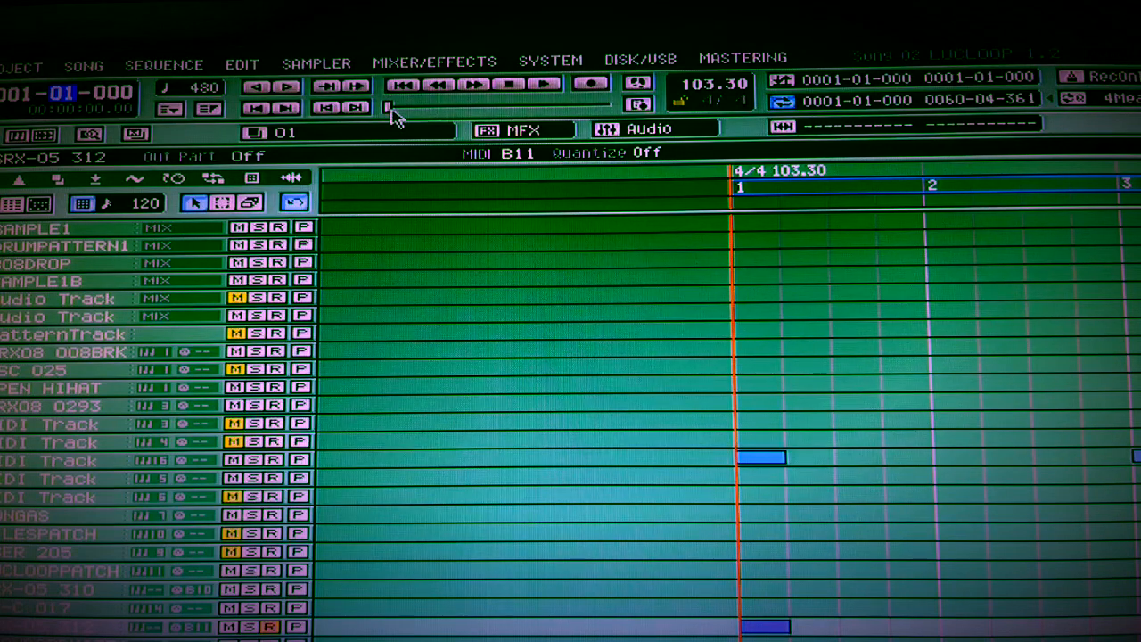
pyautogui.moveTo(370, 191)
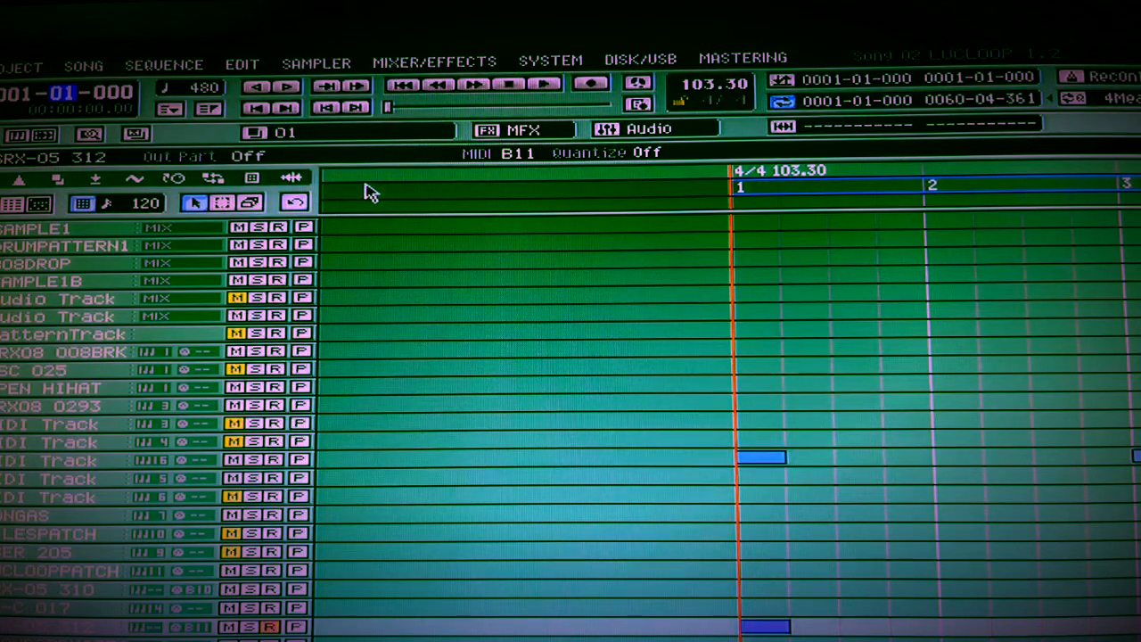